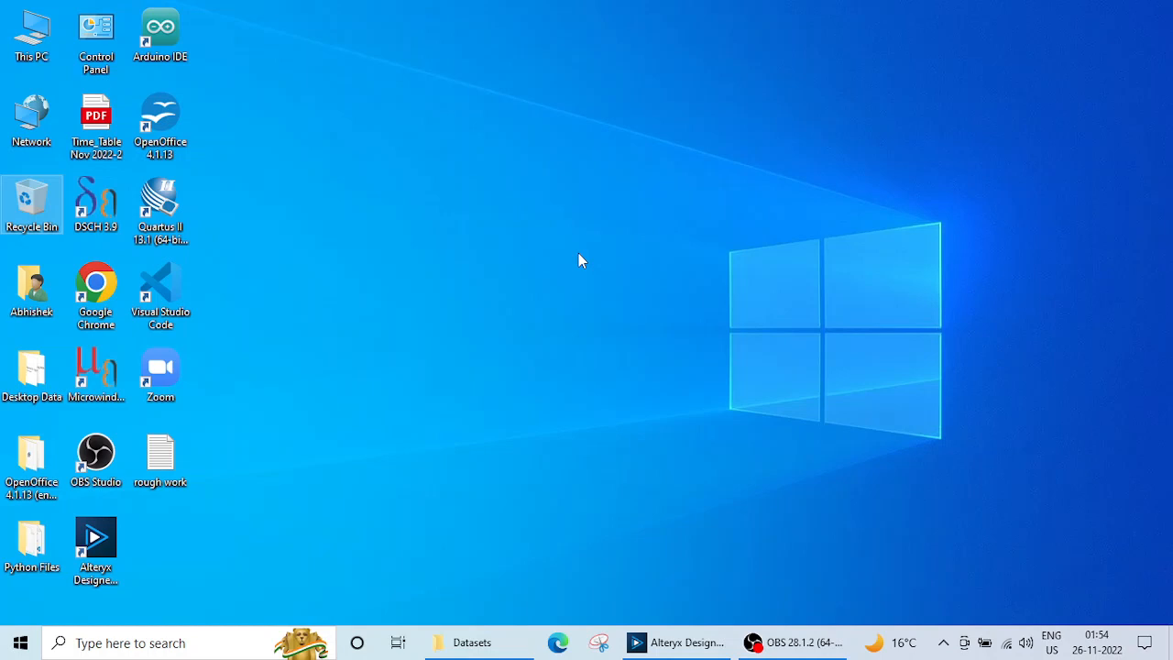
mouse_move(590, 295)
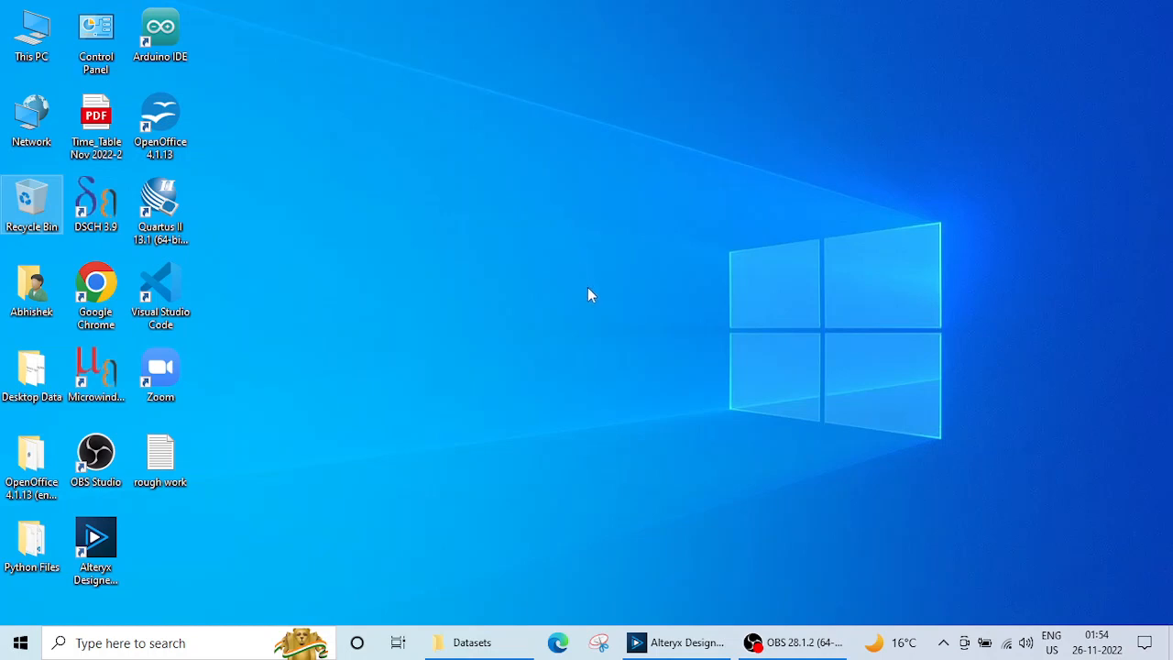
mouse_move(657, 629)
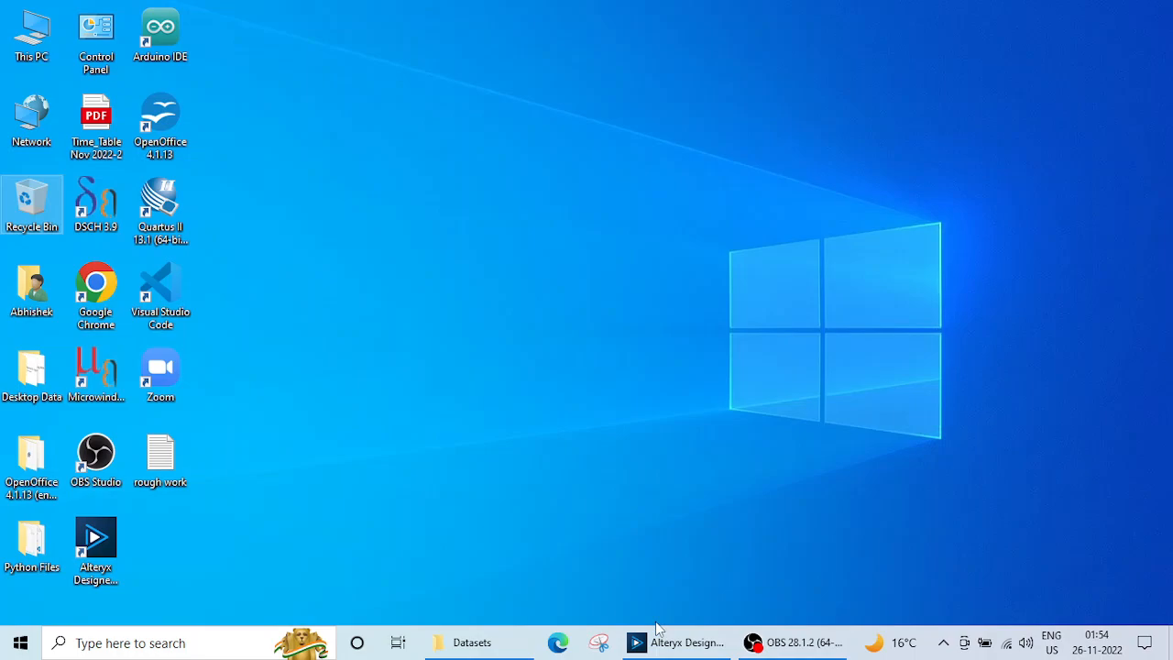
Step: Bring the blank New Workflow1 window of Alteryx Designer to the front
click(676, 641)
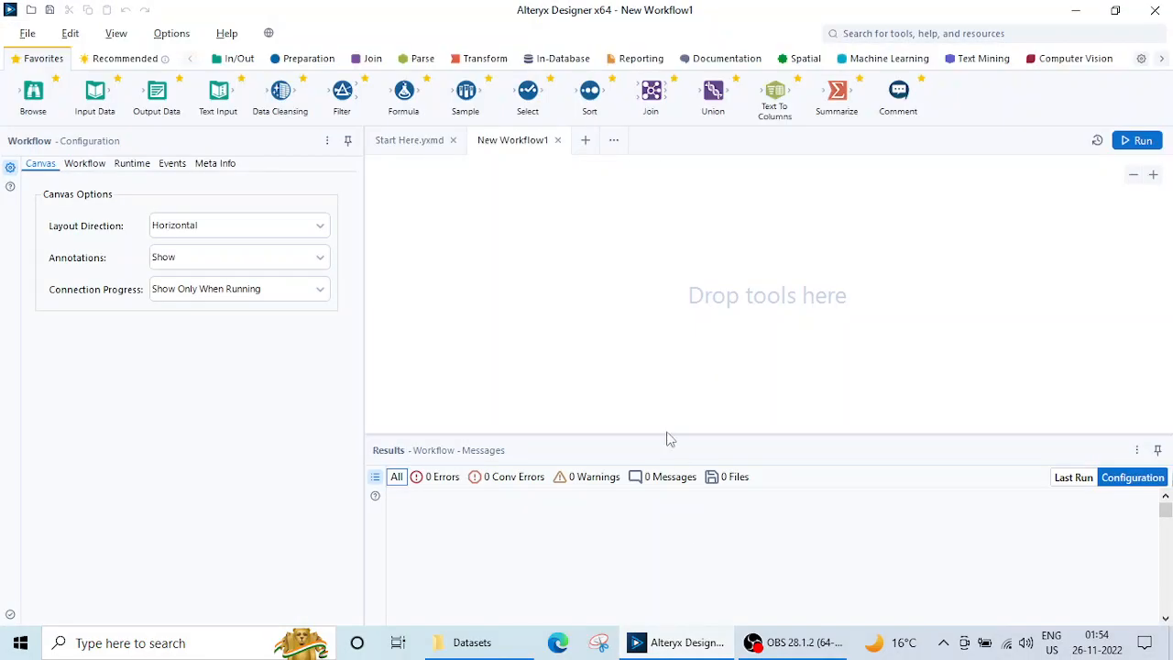
mouse_move(618, 296)
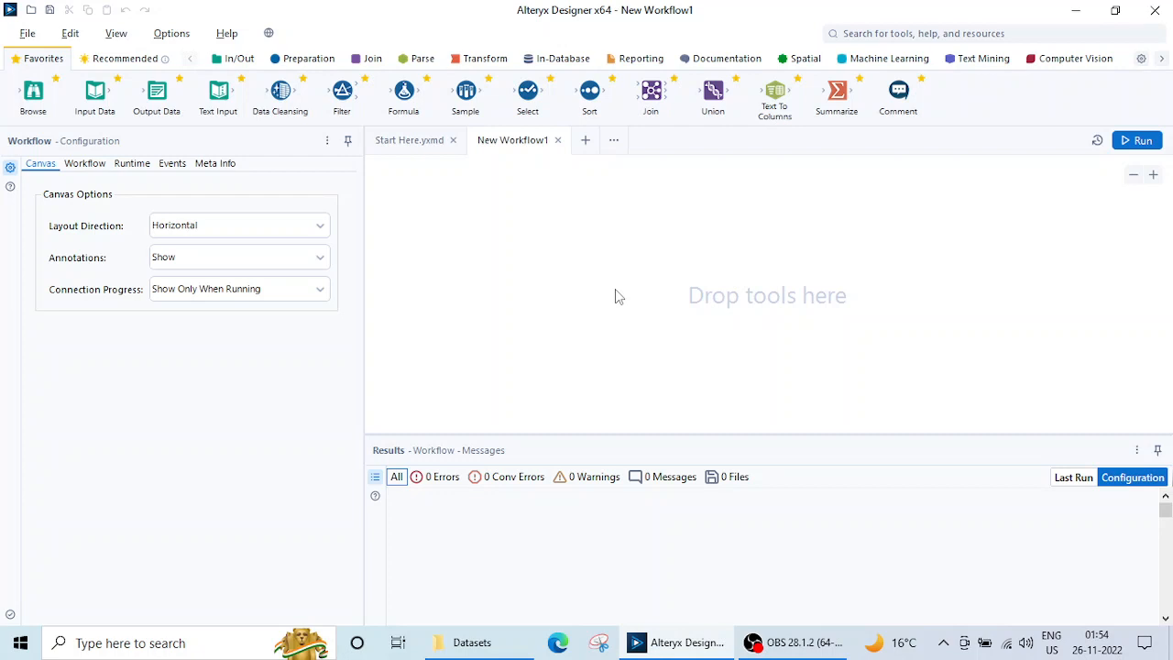
mouse_move(620, 204)
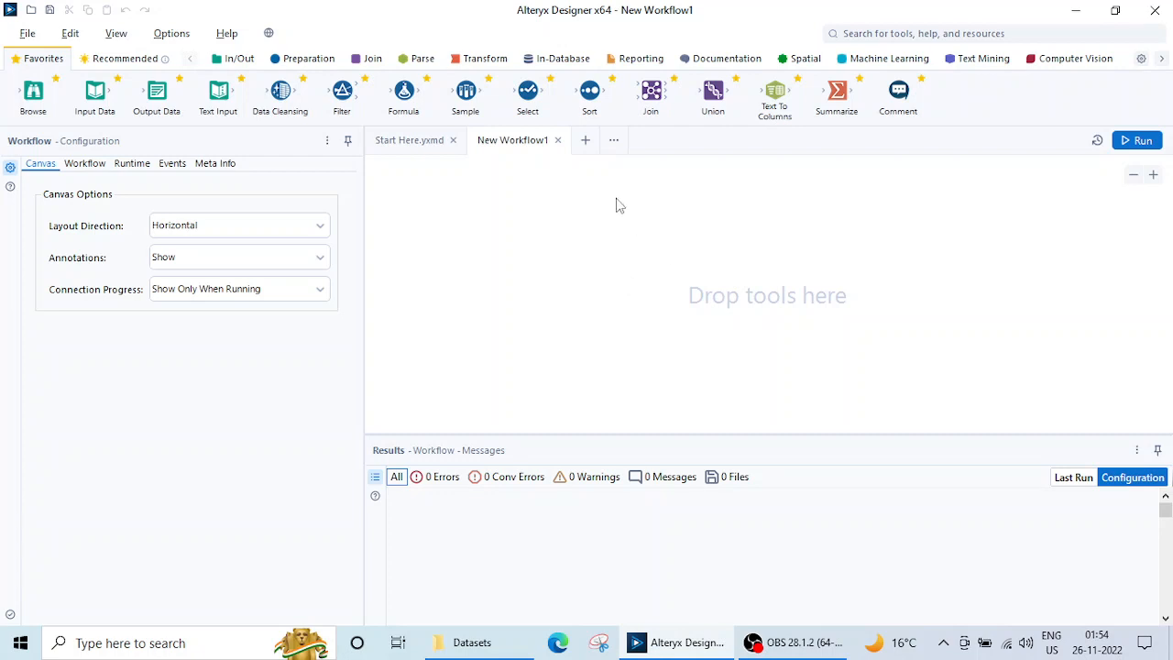
mouse_move(348, 209)
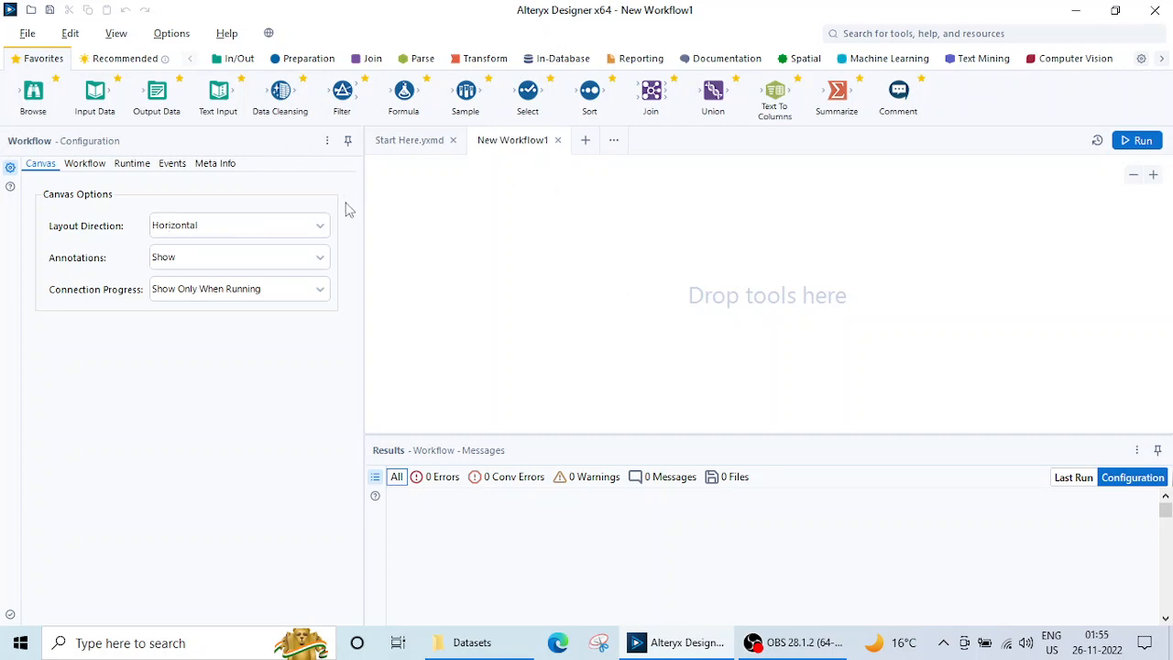
mouse_move(371, 248)
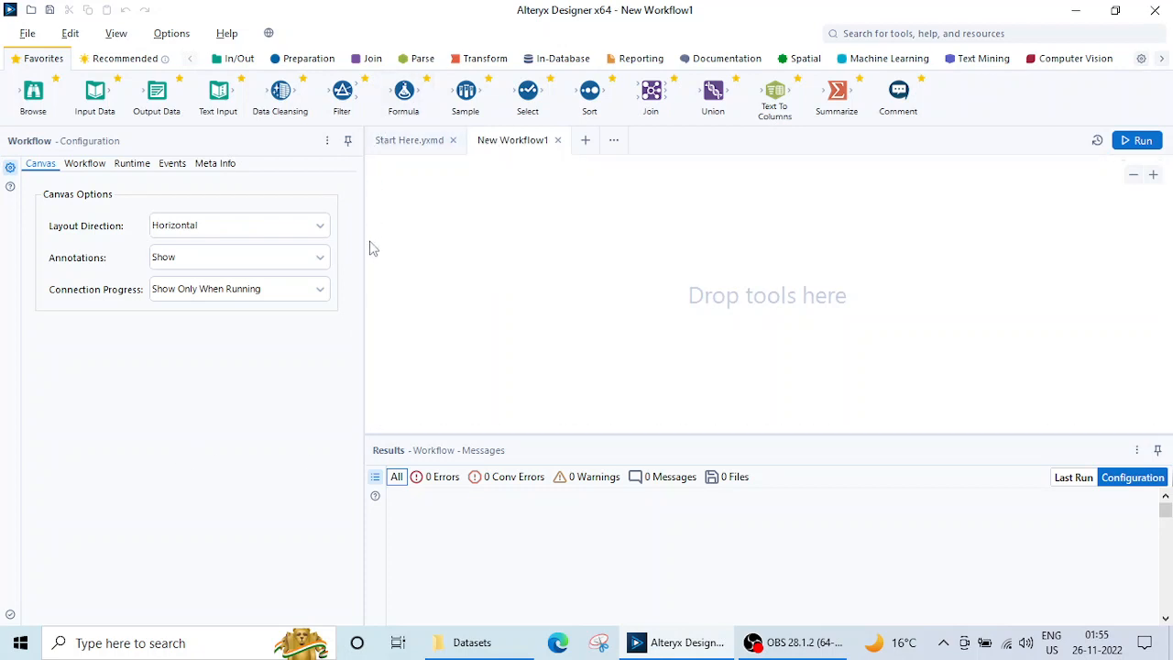
mouse_move(523, 206)
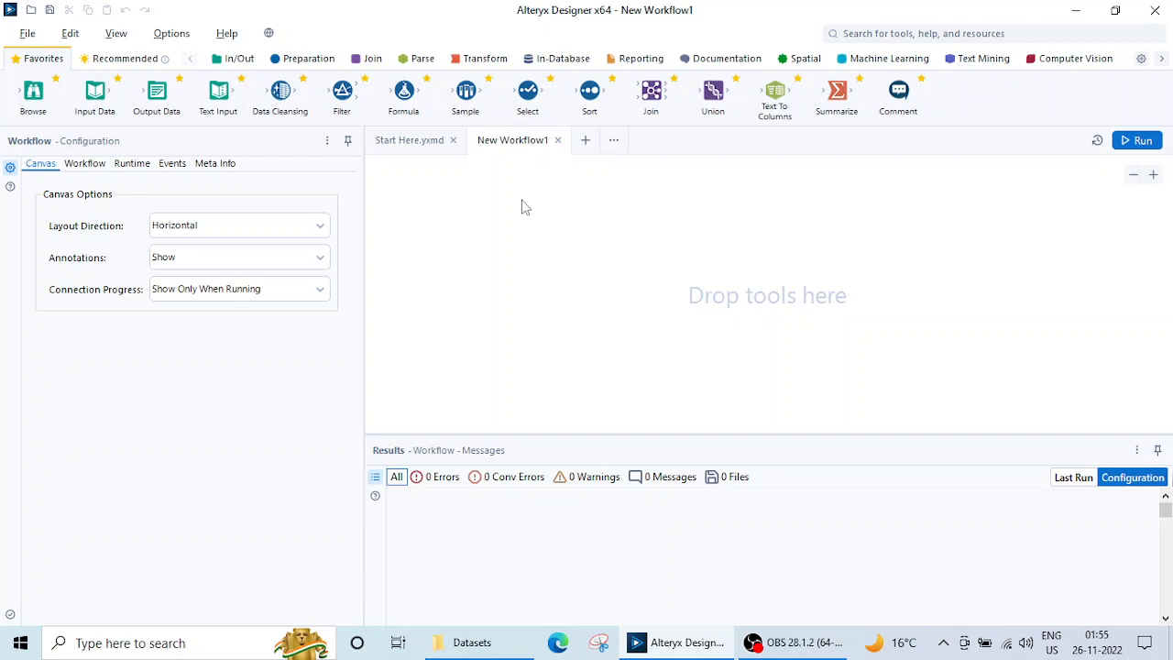
mouse_move(577, 246)
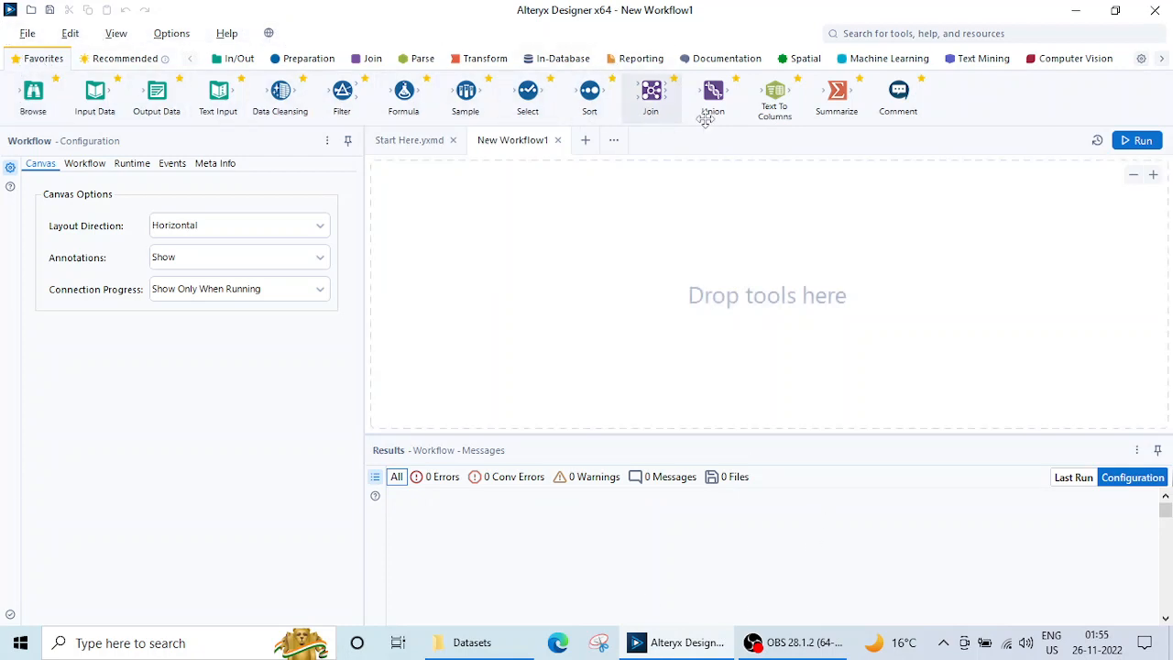
mouse_move(236, 60)
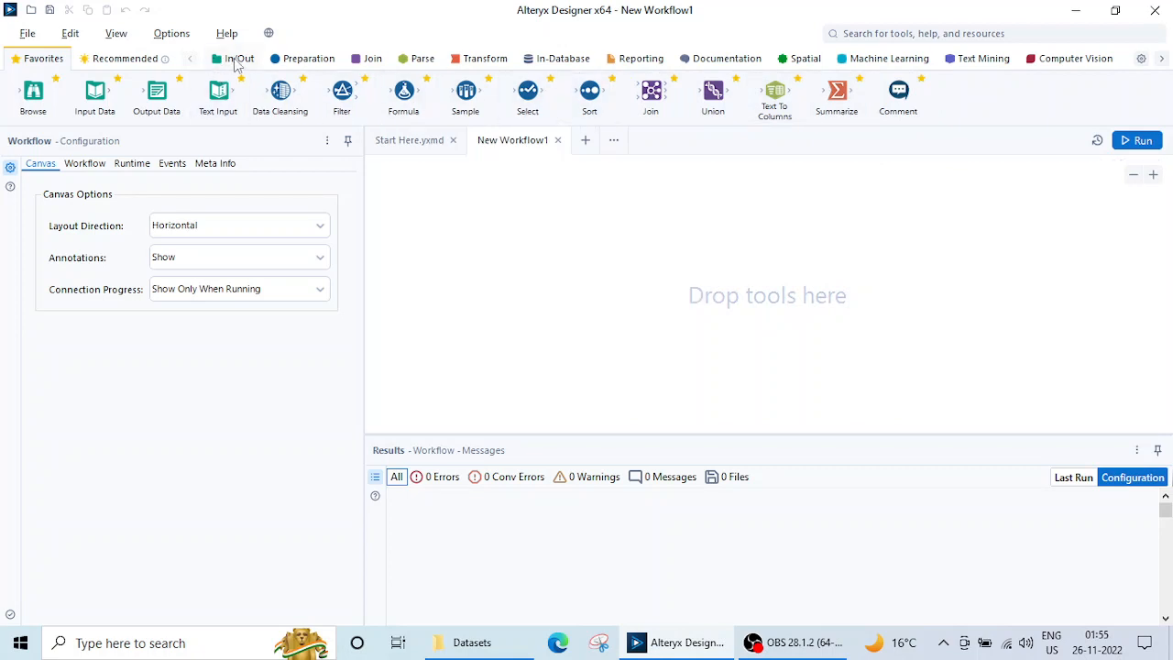
mouse_move(546, 229)
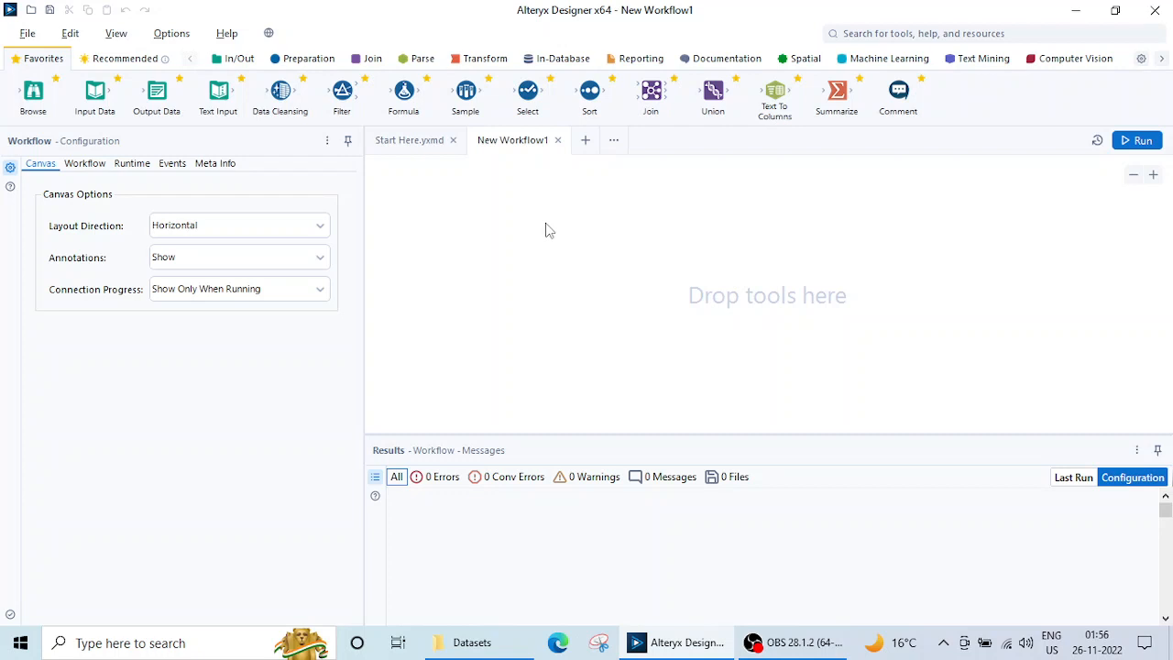
mouse_move(351, 226)
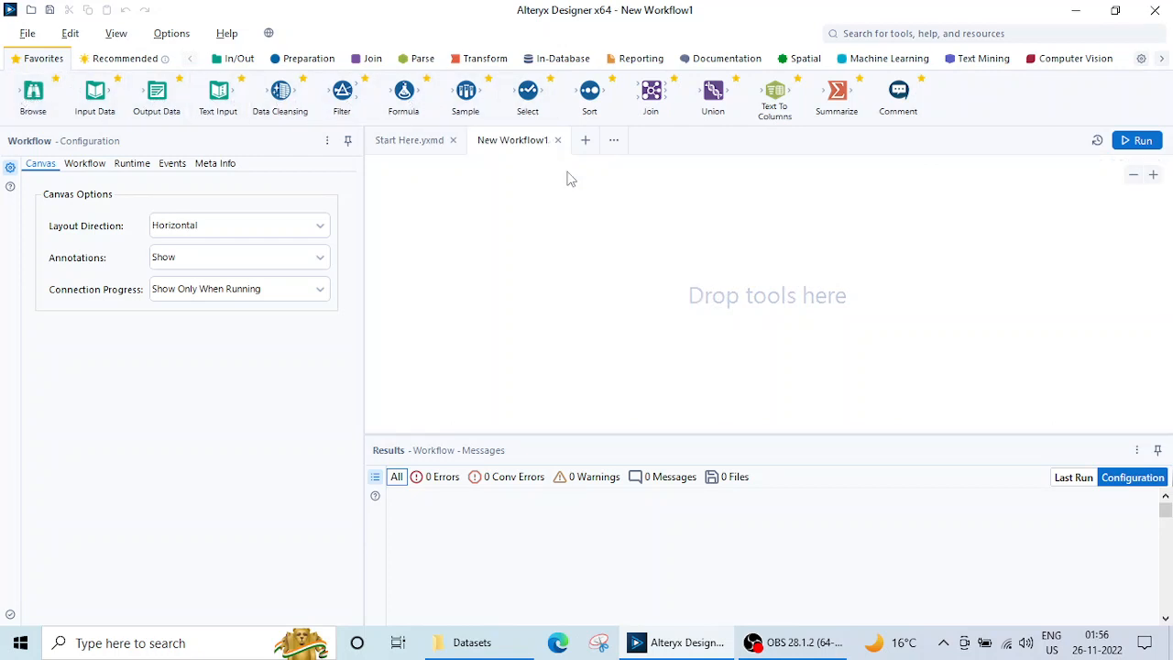
mouse_move(563, 239)
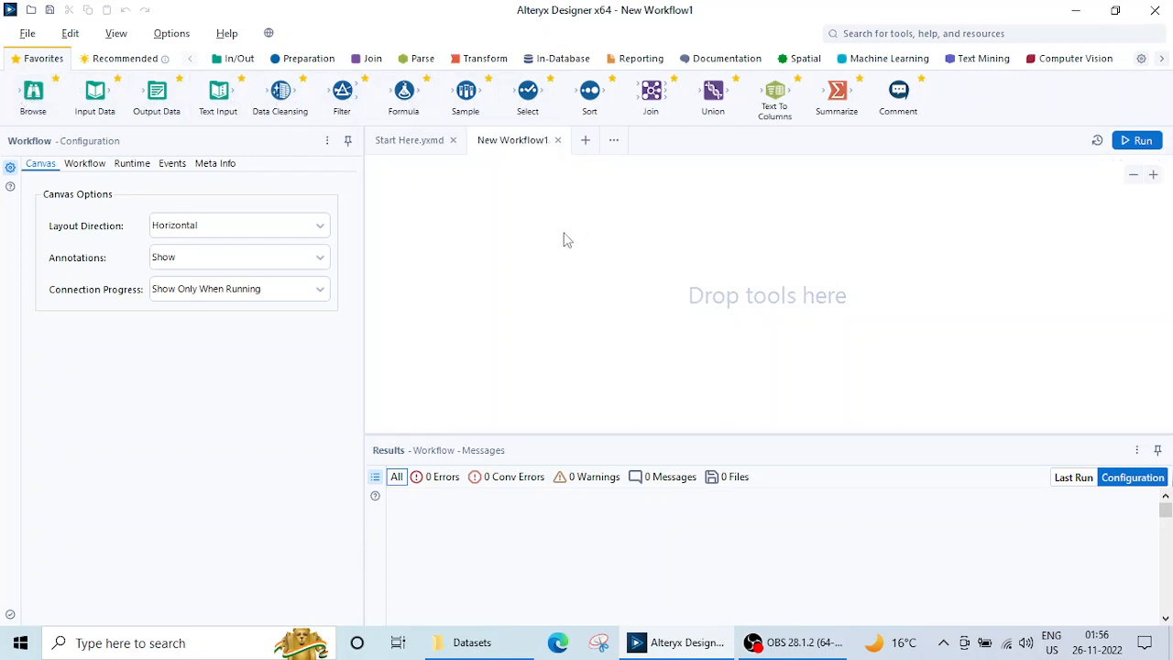
mouse_move(594, 227)
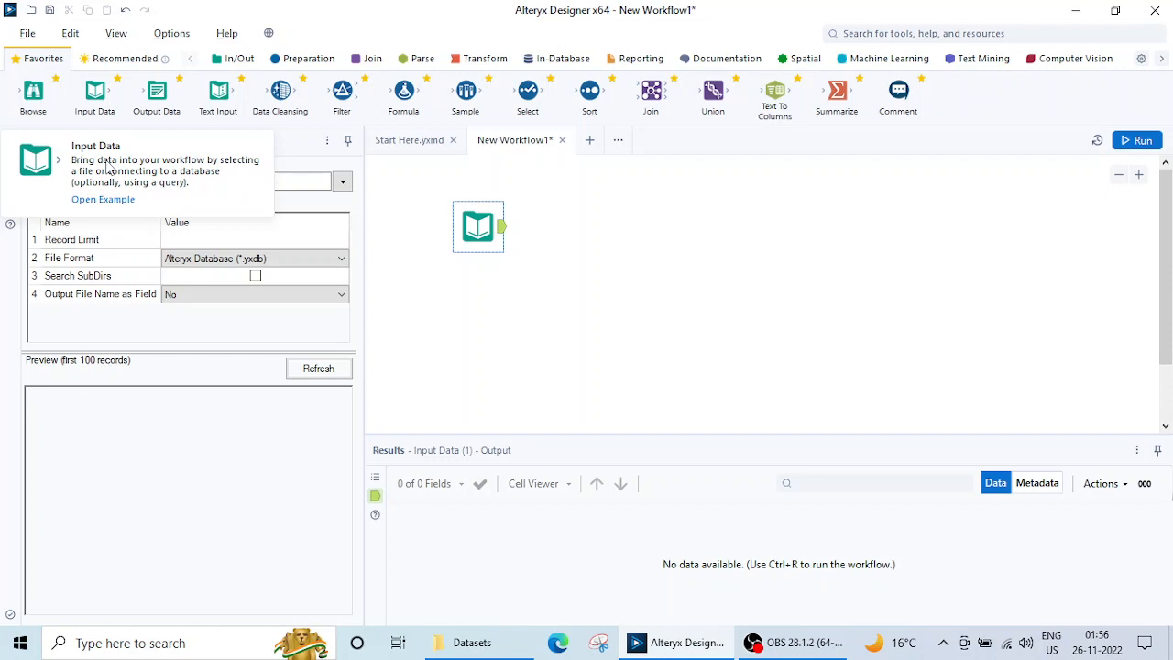
mouse_move(108, 170)
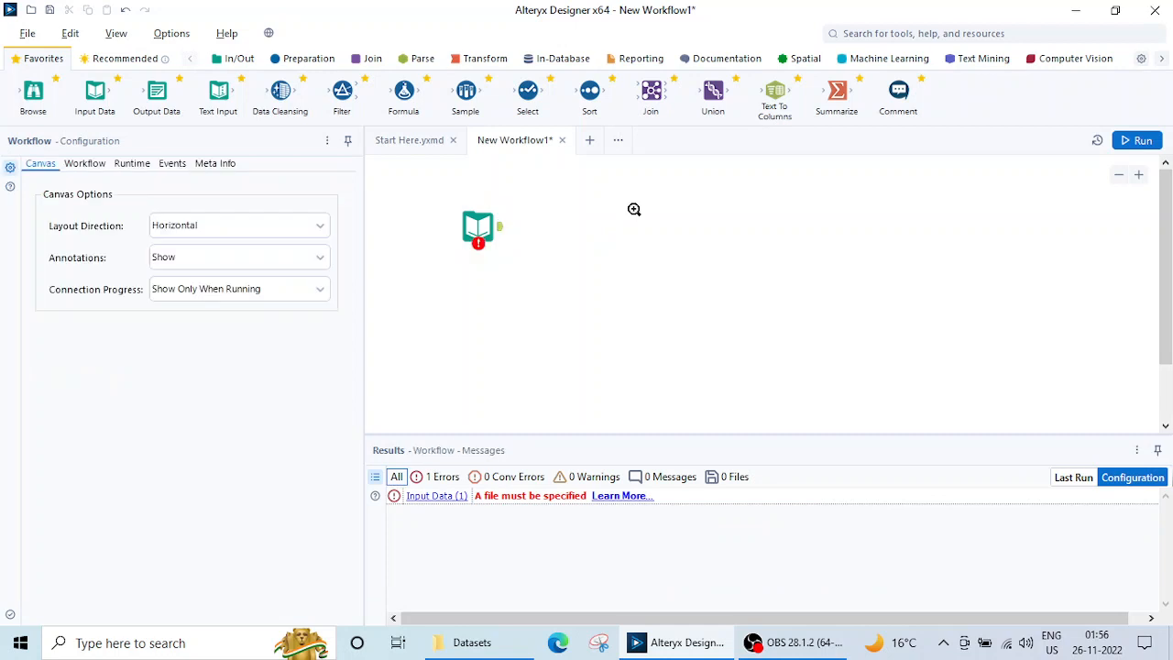
right_click(634, 209)
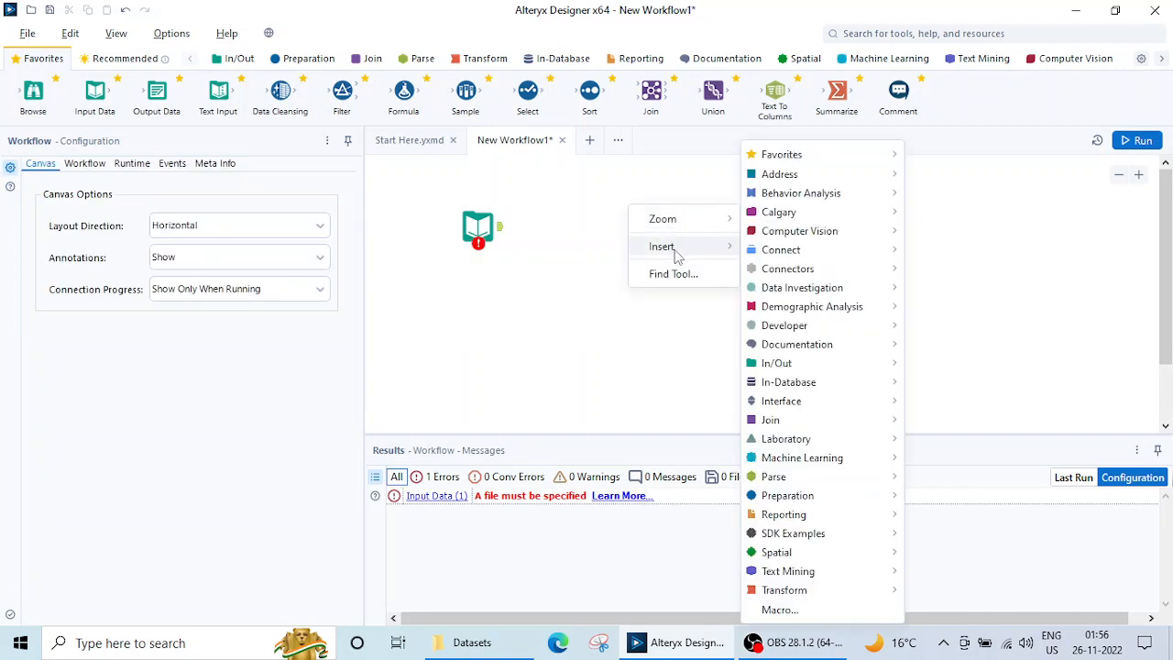
mouse_move(629, 220)
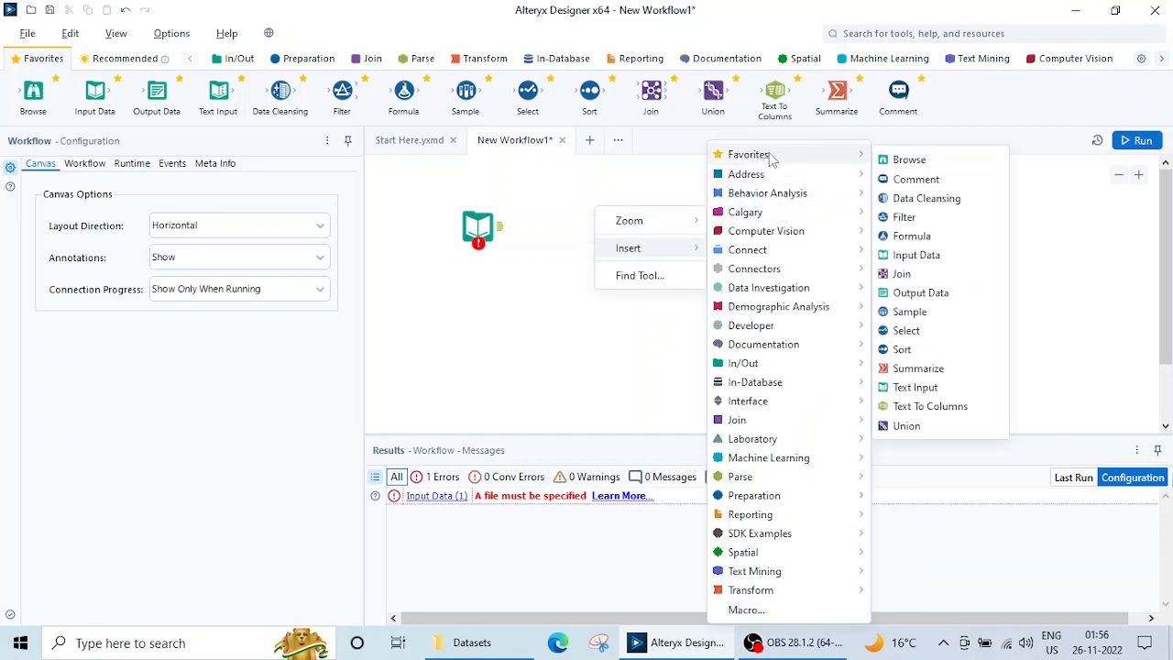
mouse_move(914, 255)
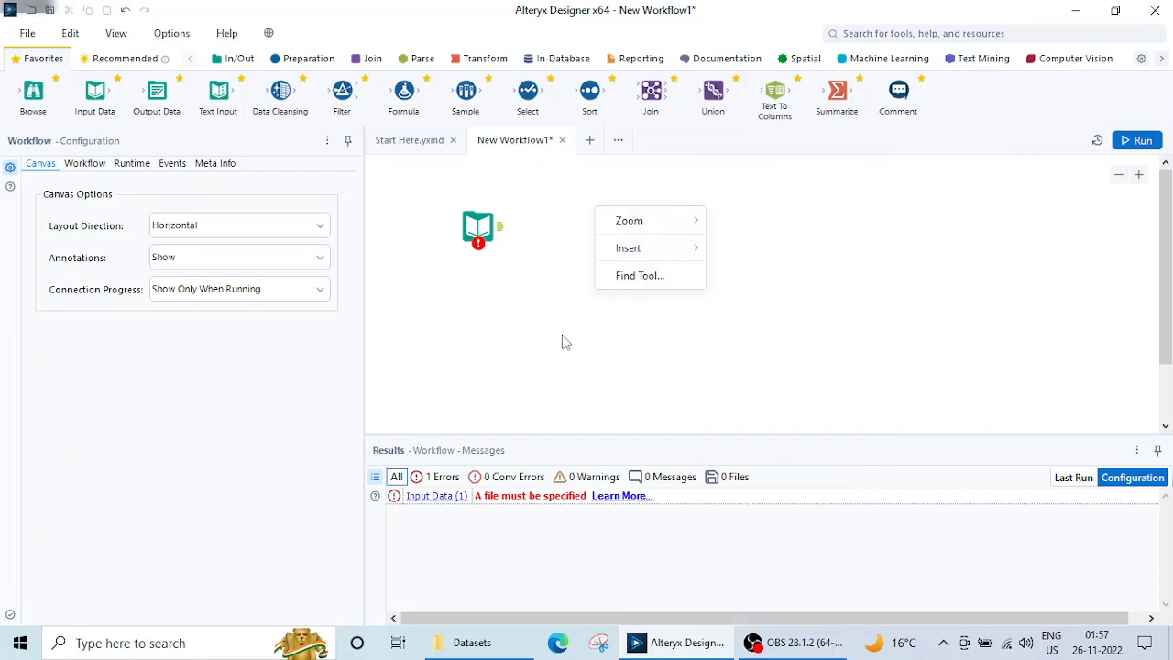
click(564, 314)
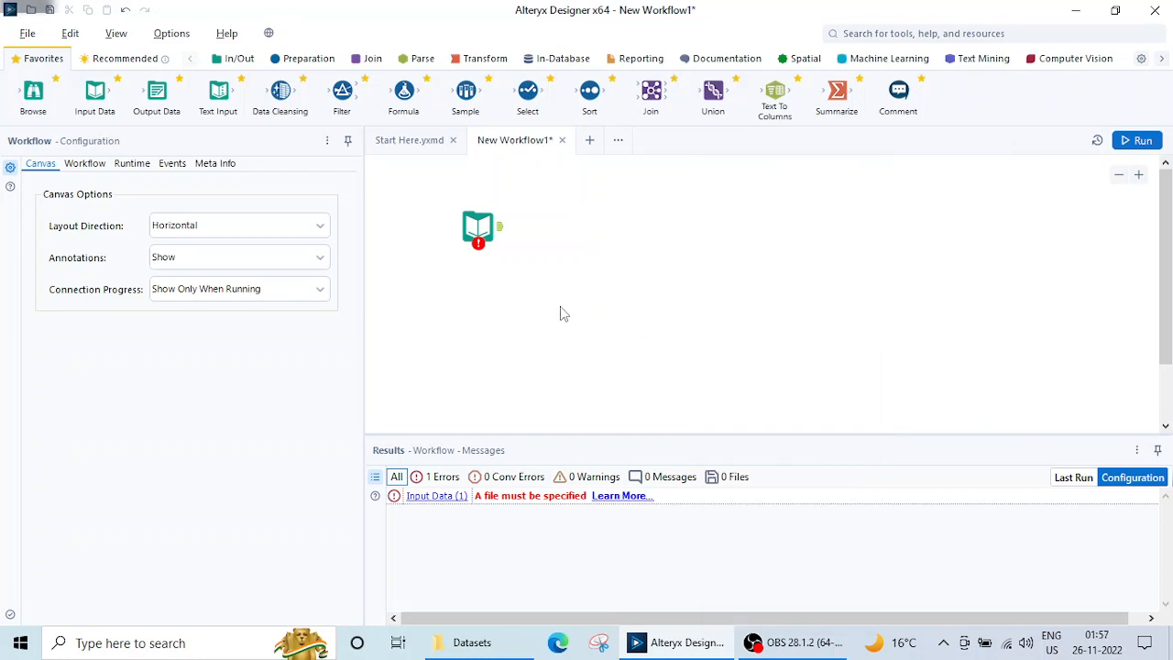
mouse_move(872, 33)
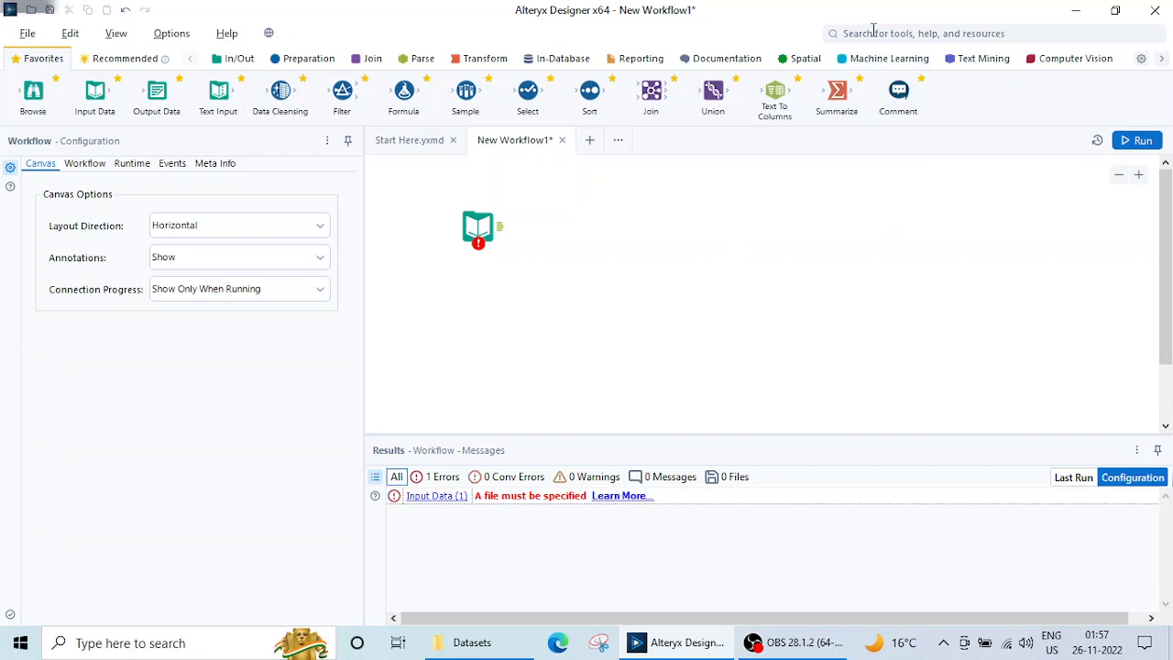
Step: Search for 'input' and place a second Input Data tool on the canvas
click(916, 33)
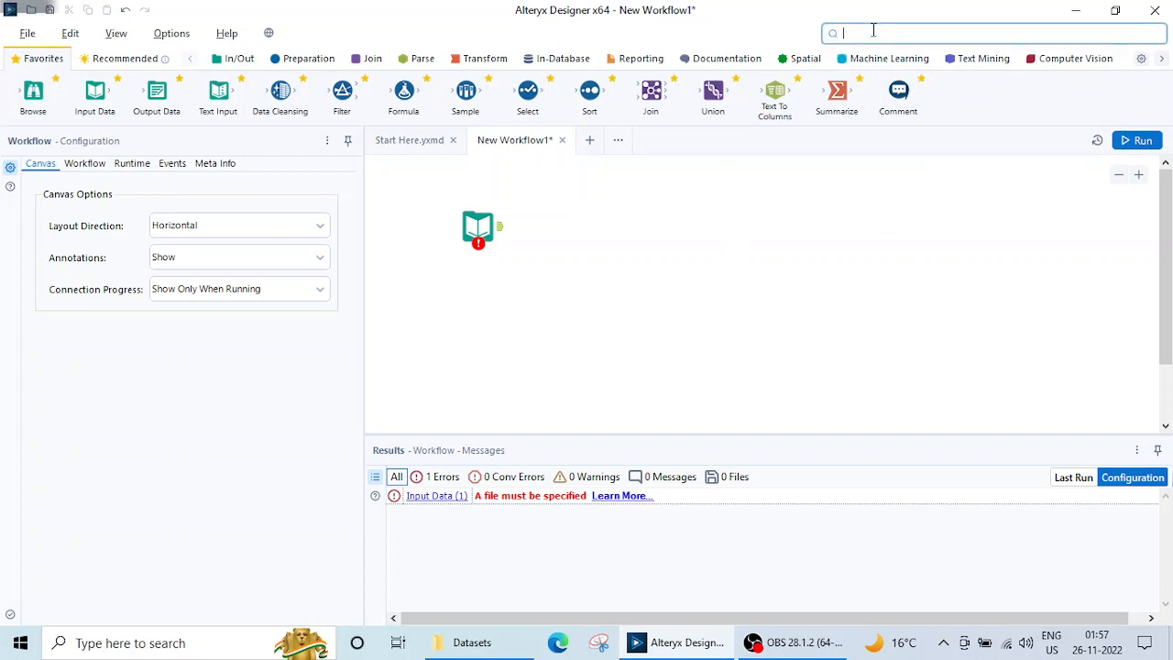
text(input tool)
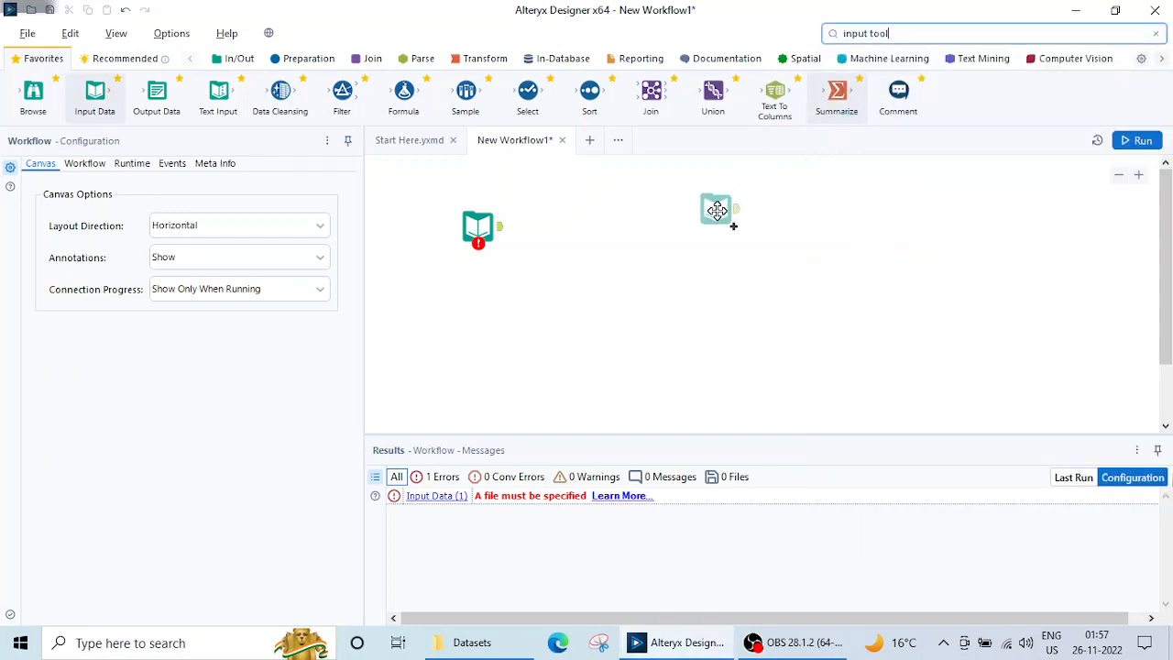
click(719, 209)
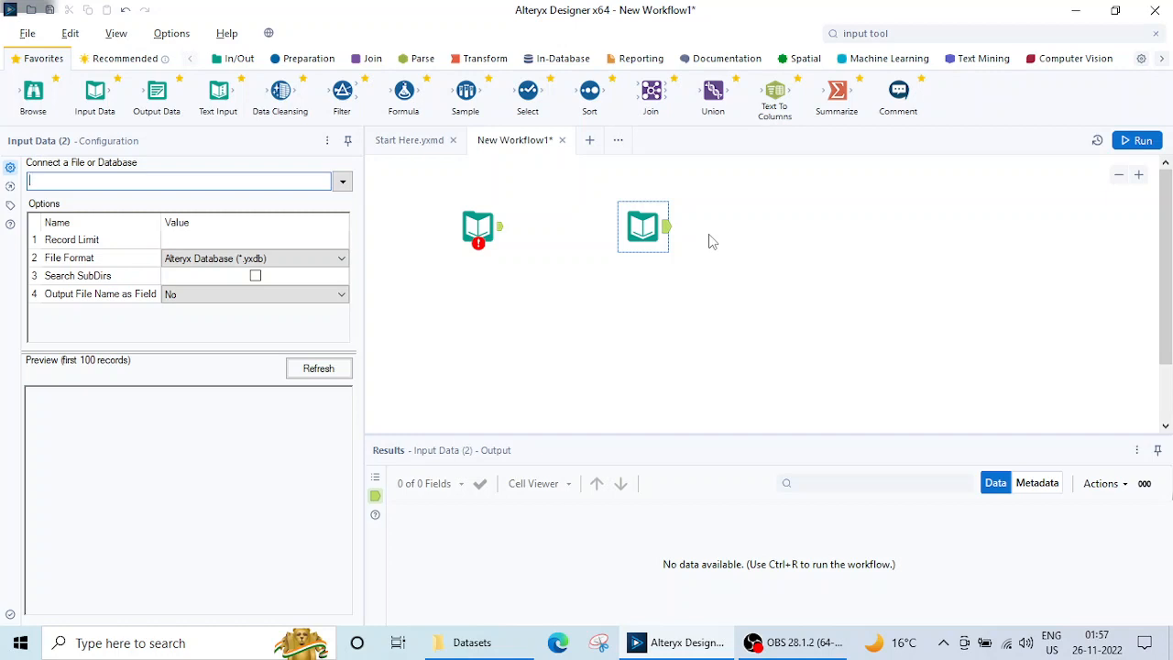
mouse_move(664, 247)
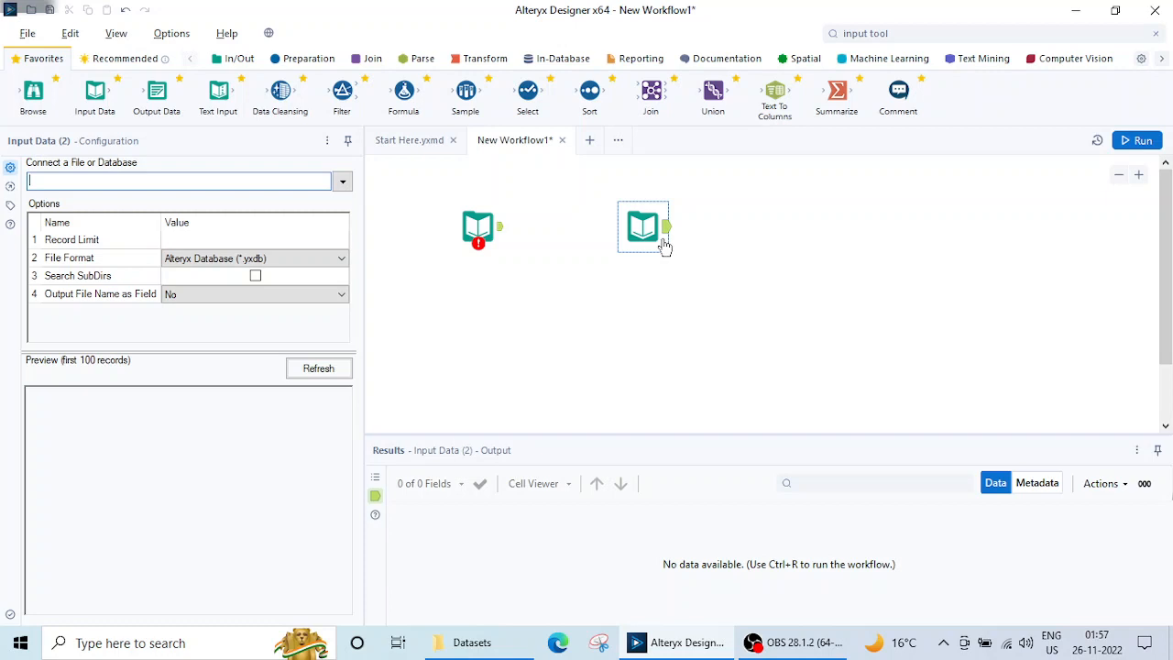
mouse_move(659, 234)
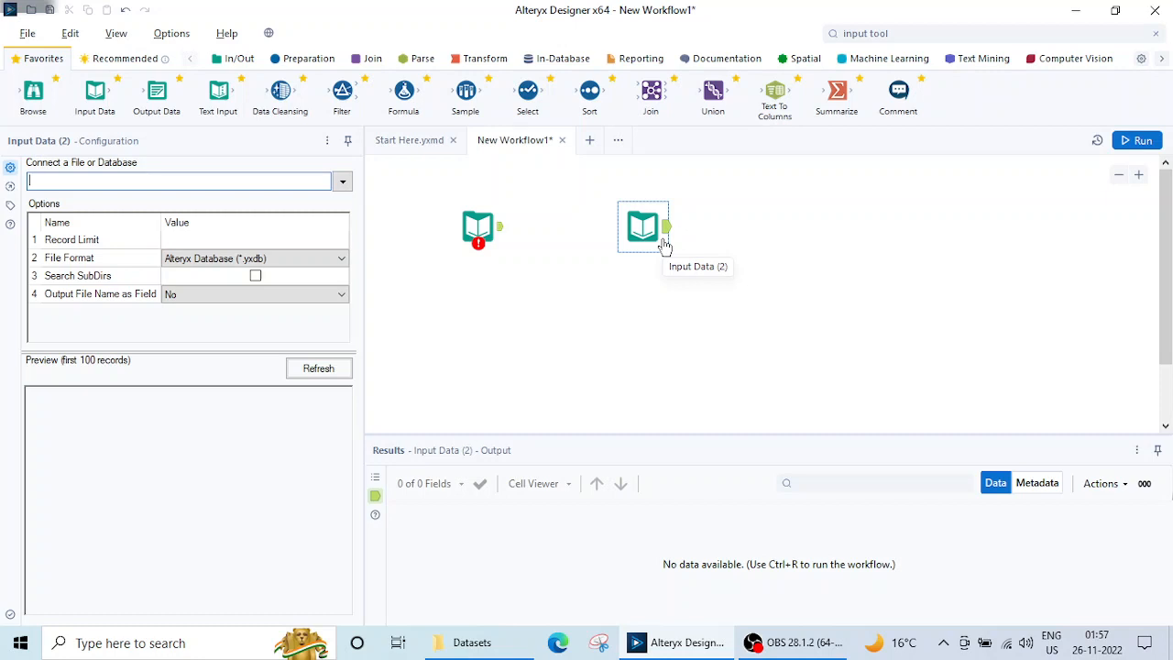
mouse_move(650, 238)
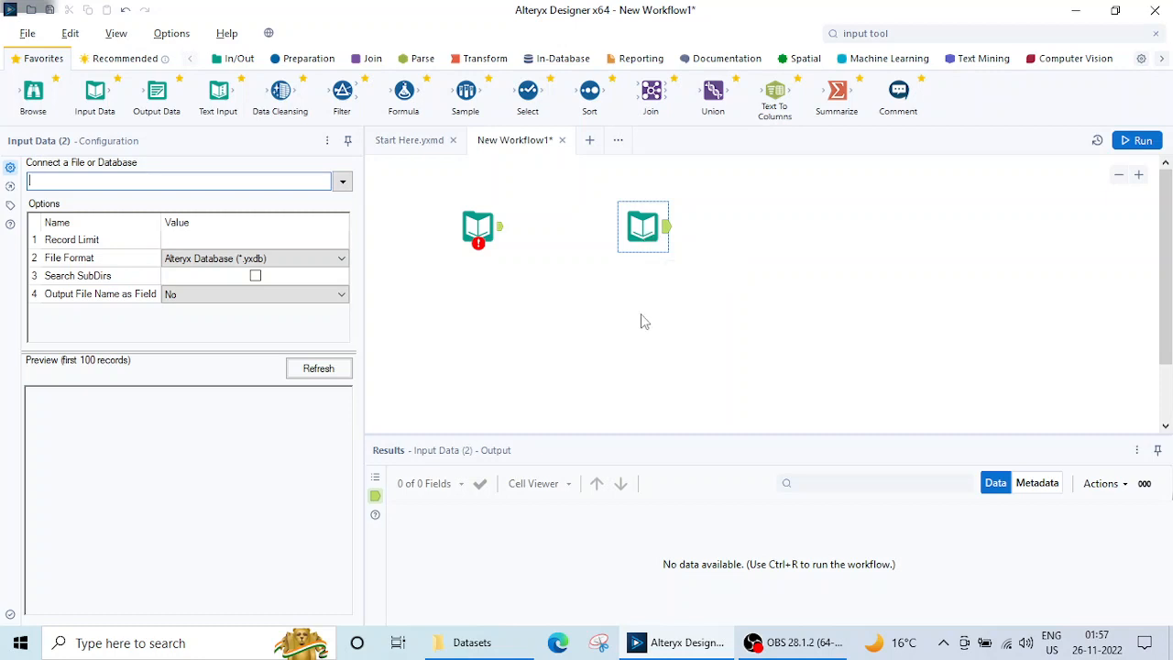
mouse_move(642, 226)
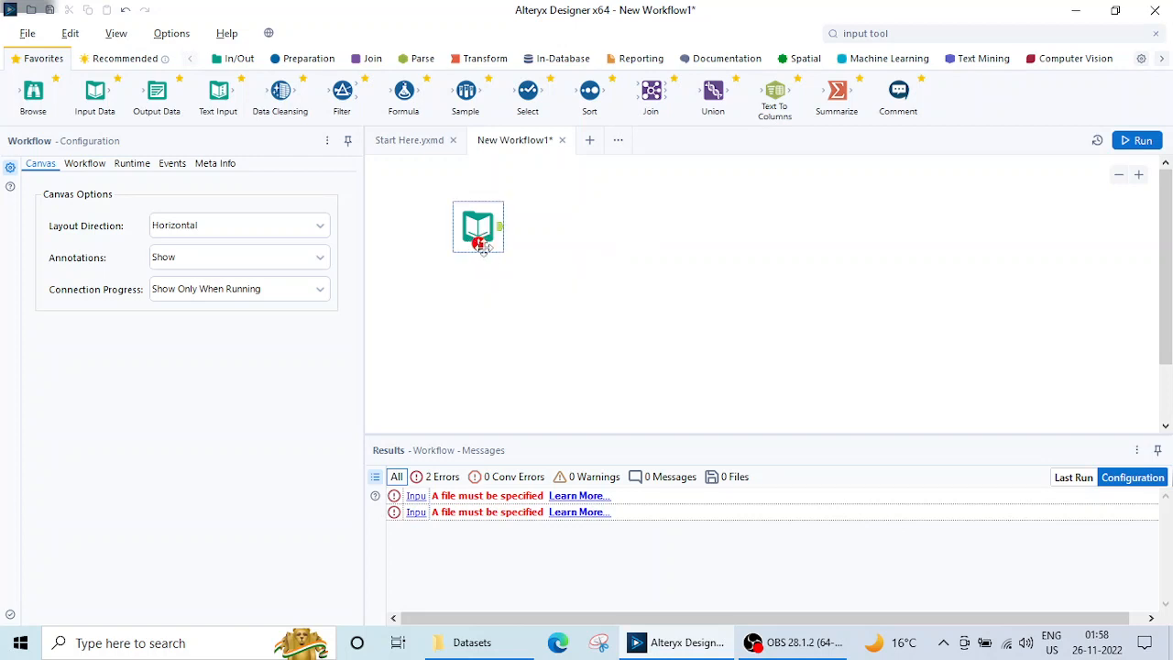
mouse_move(479, 226)
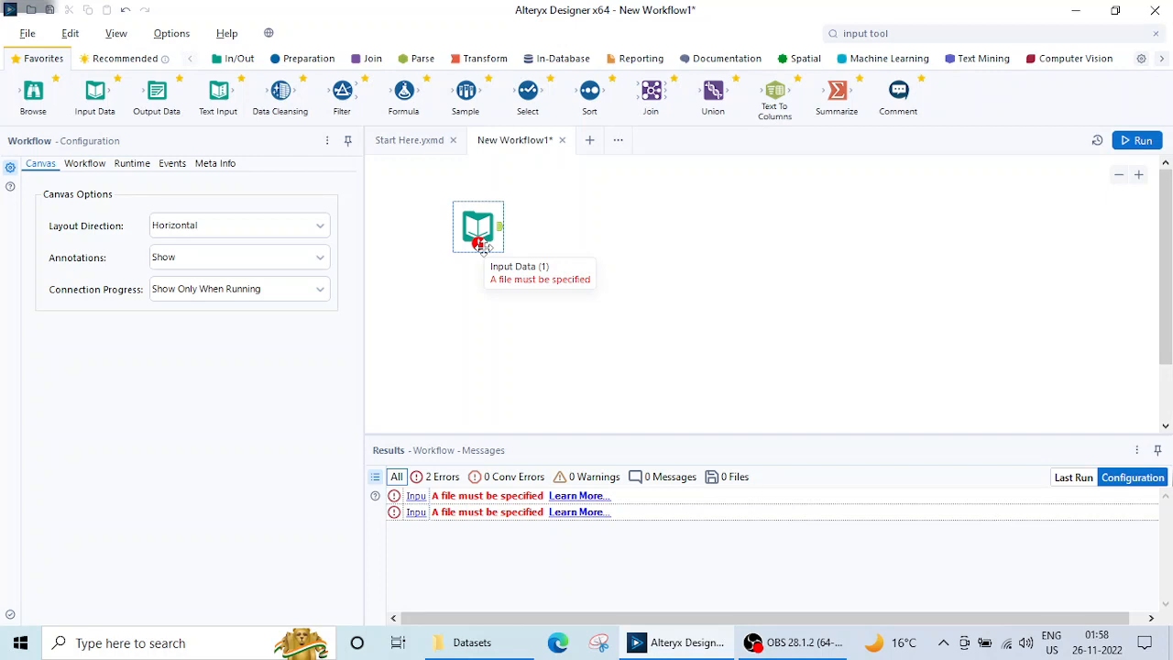
Step: Select the remaining Input Data (1) tool to show its configuration
click(478, 226)
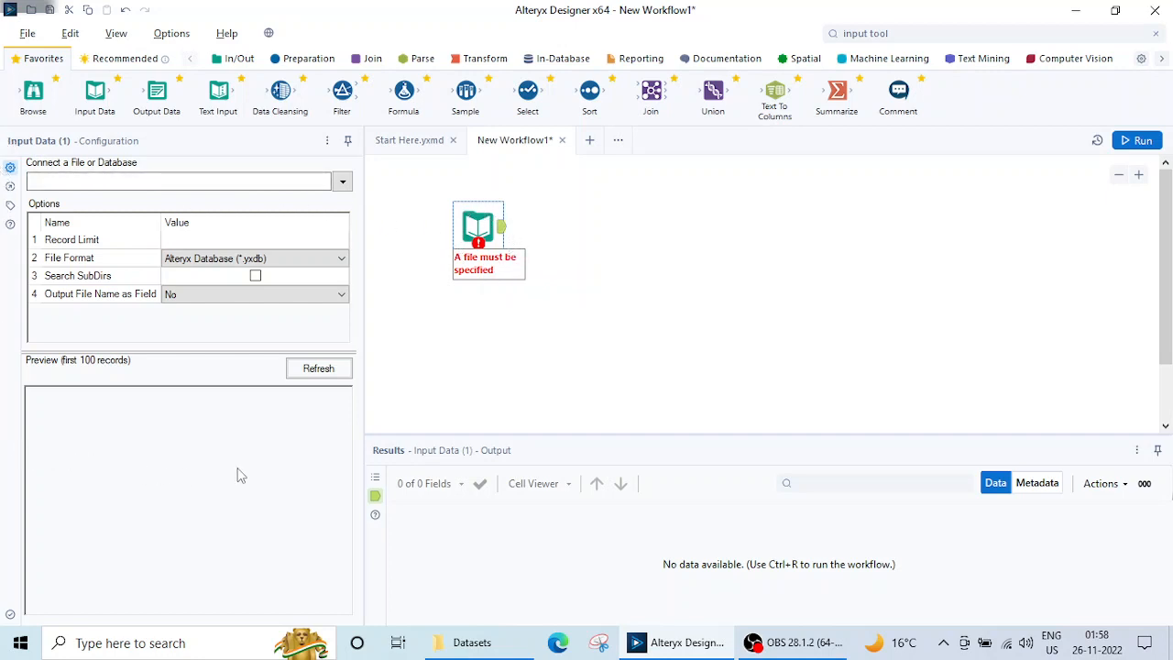
Step: Open the Data connections window from the 'Connect a File or Database' dropdown
click(178, 181)
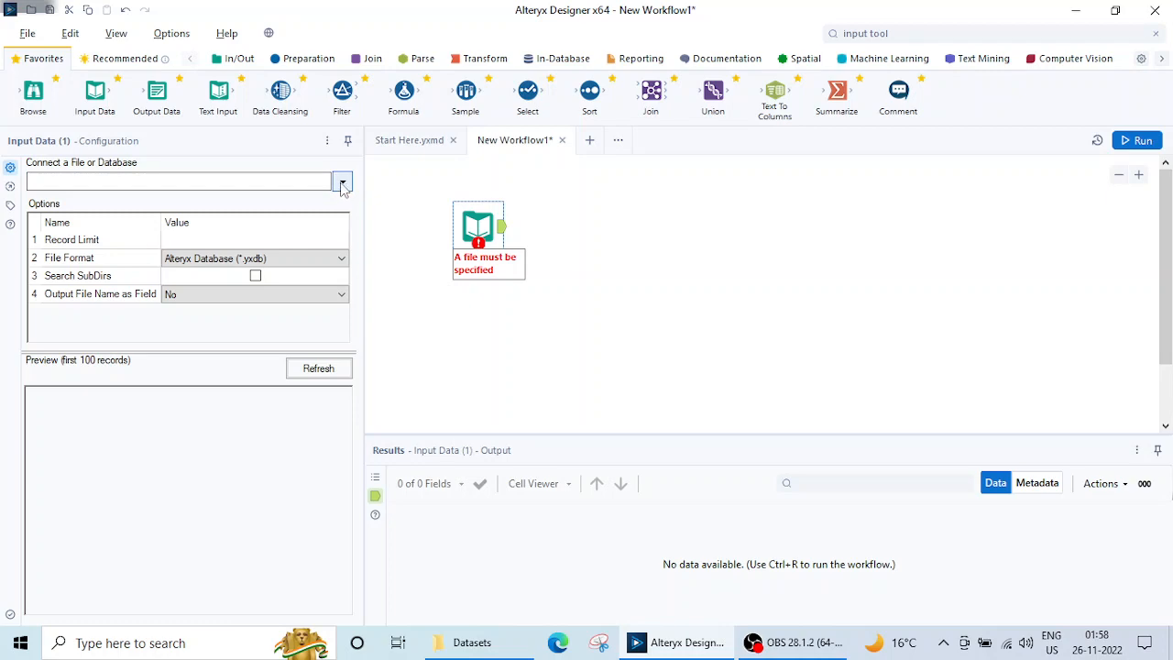
click(341, 180)
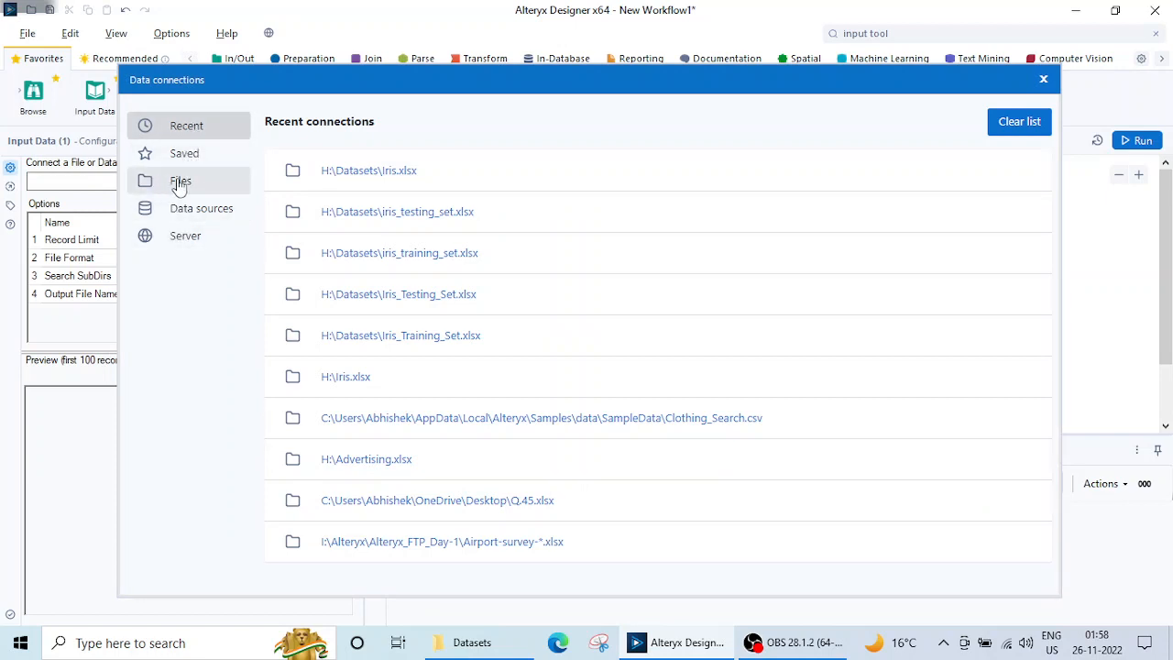
Step: Switch the Data connections window to its Files page
click(181, 180)
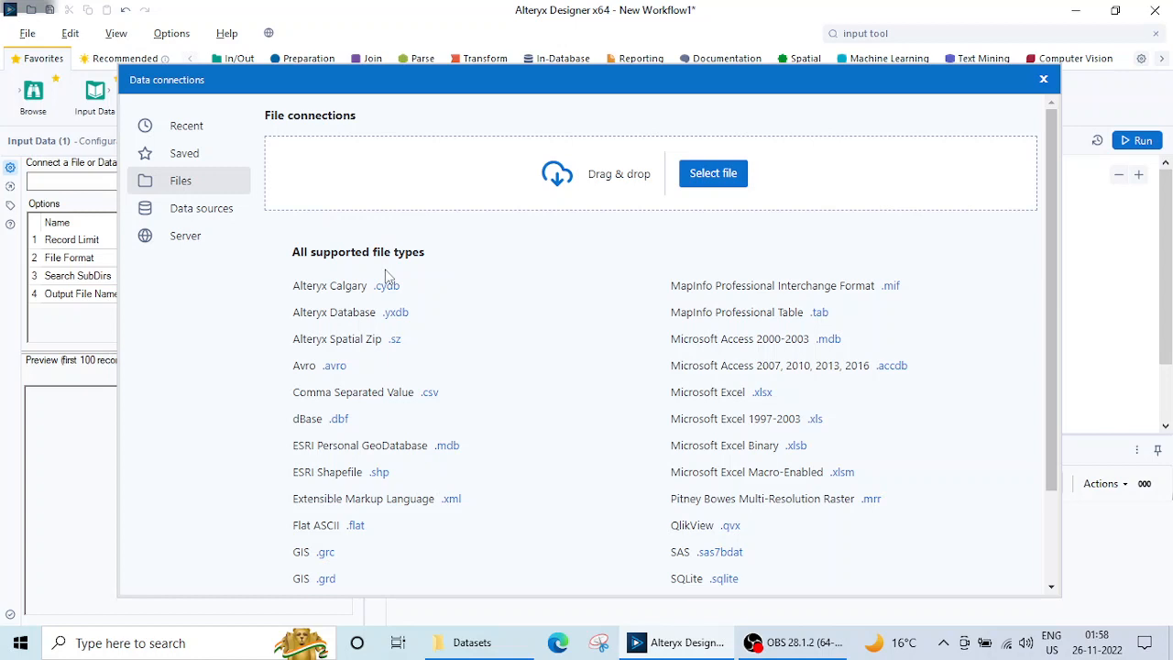
mouse_move(305, 330)
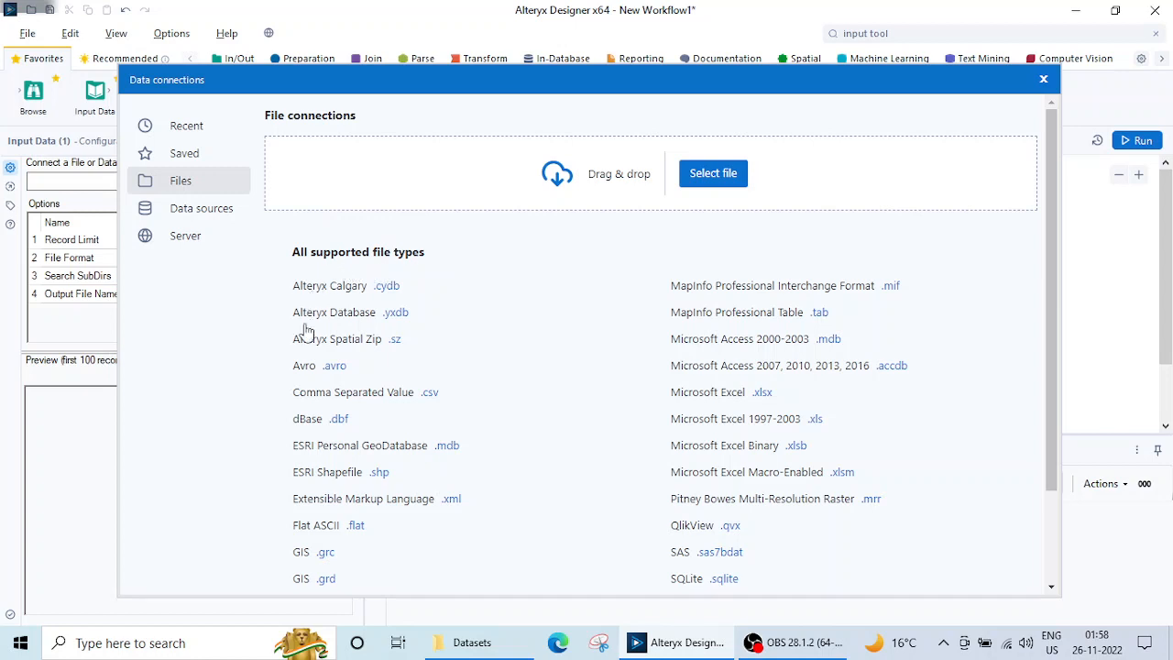
mouse_move(502, 374)
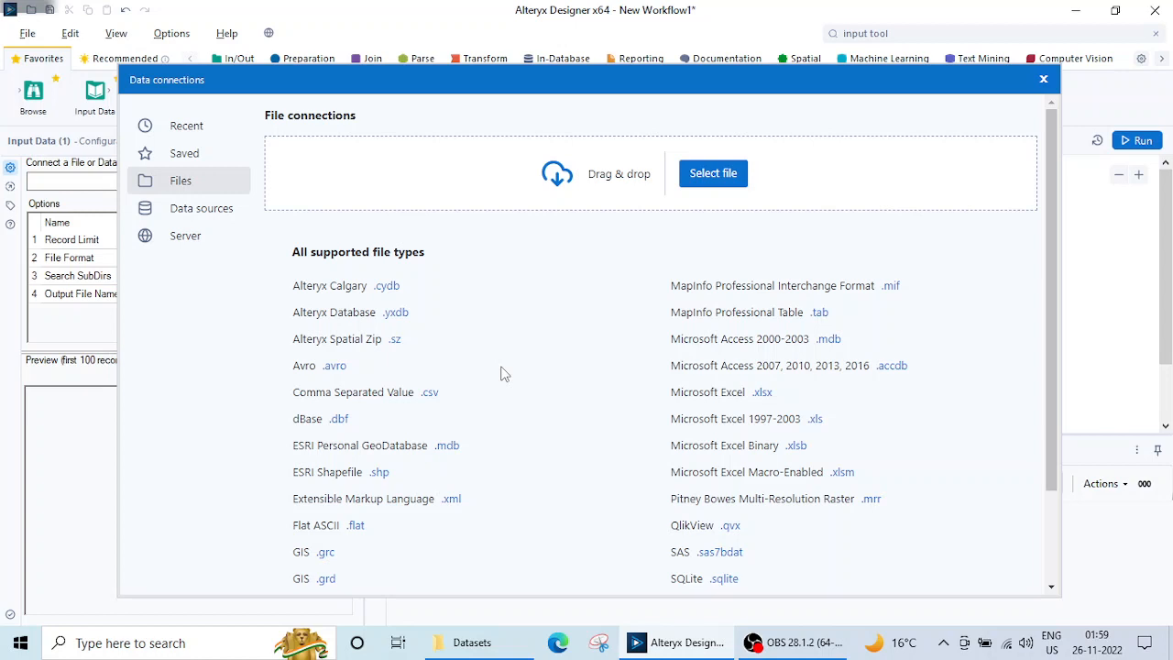
mouse_move(731, 405)
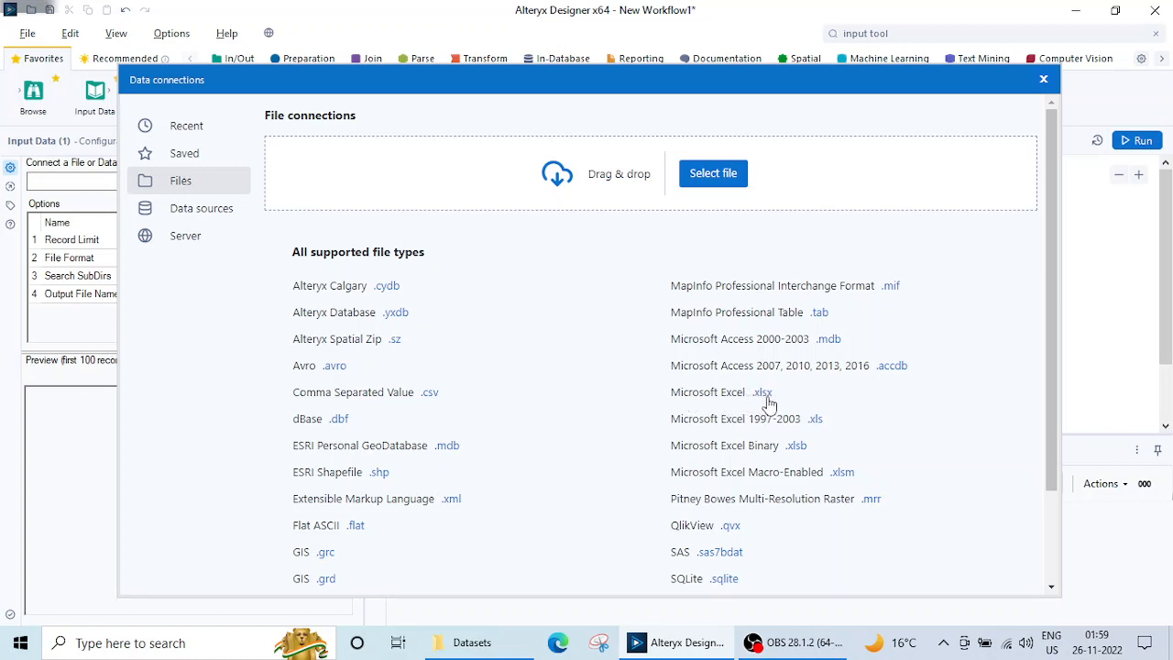
mouse_move(713, 173)
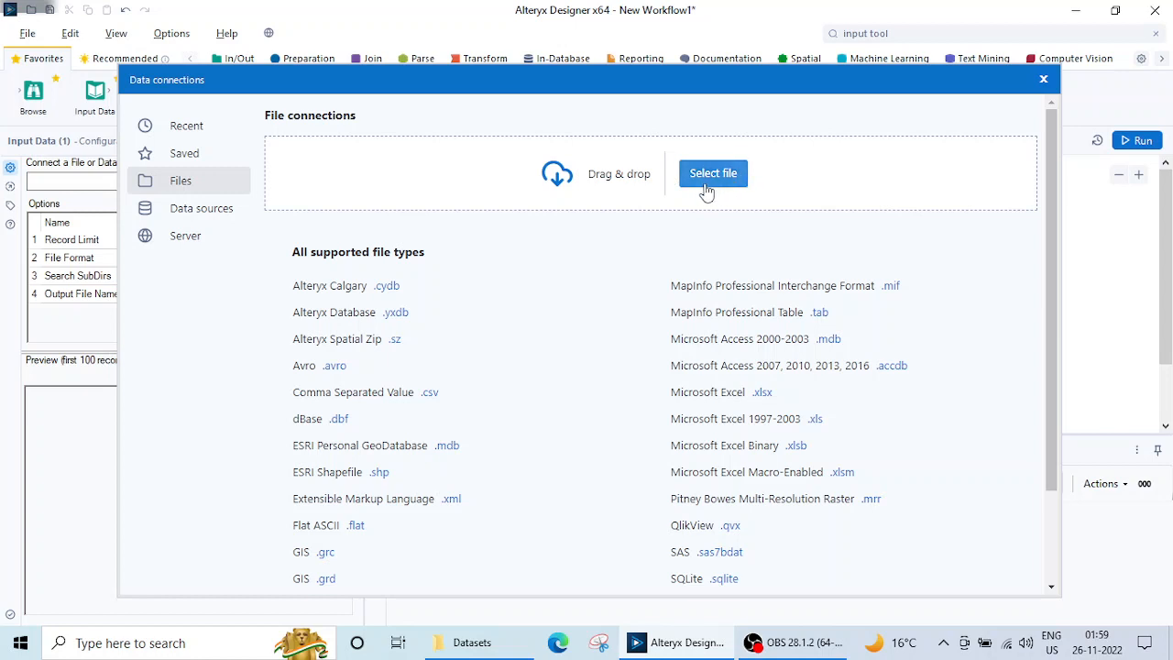
mouse_move(667, 214)
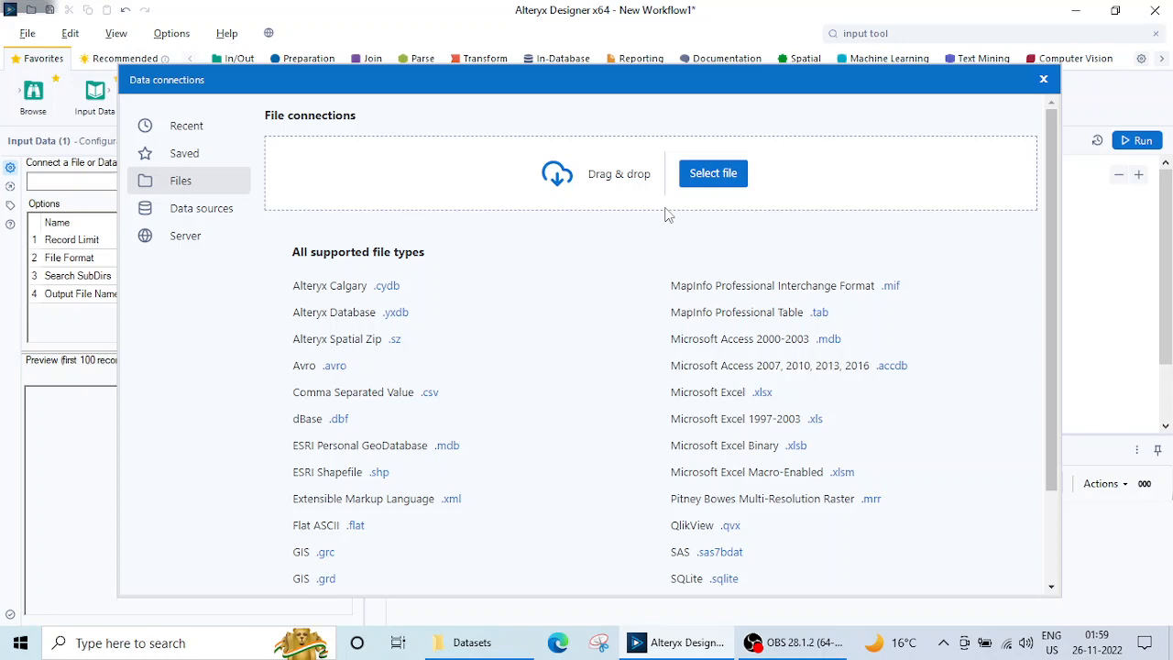
mouse_move(765, 398)
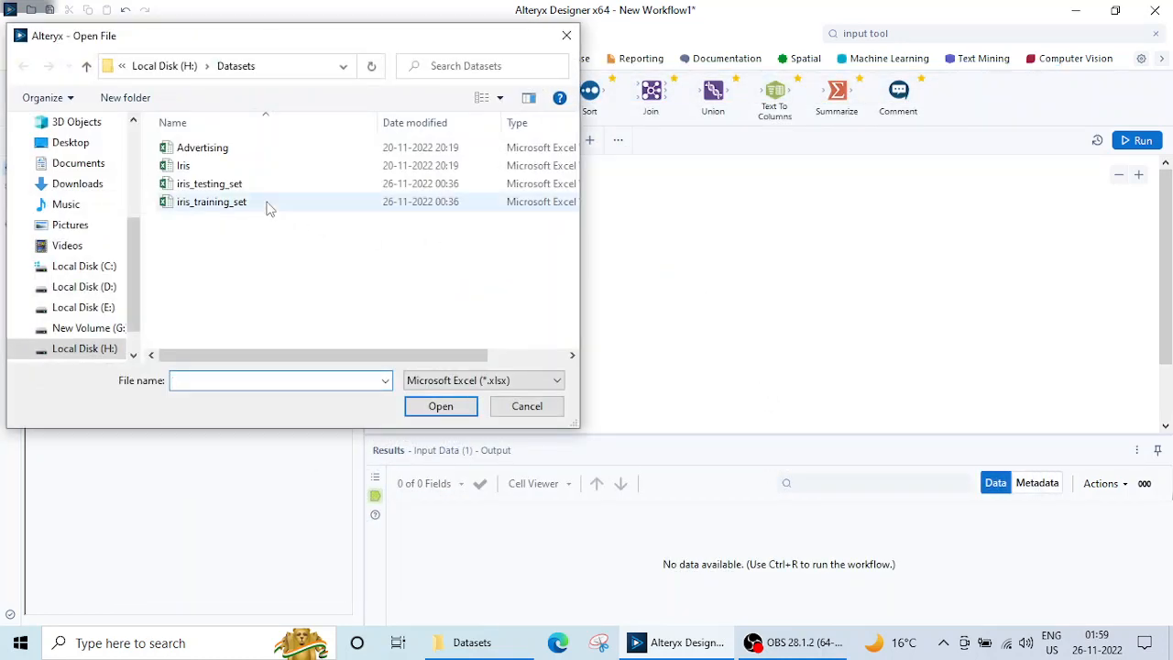
Step: Open the Iris workbook from the Datasets folder
click(202, 240)
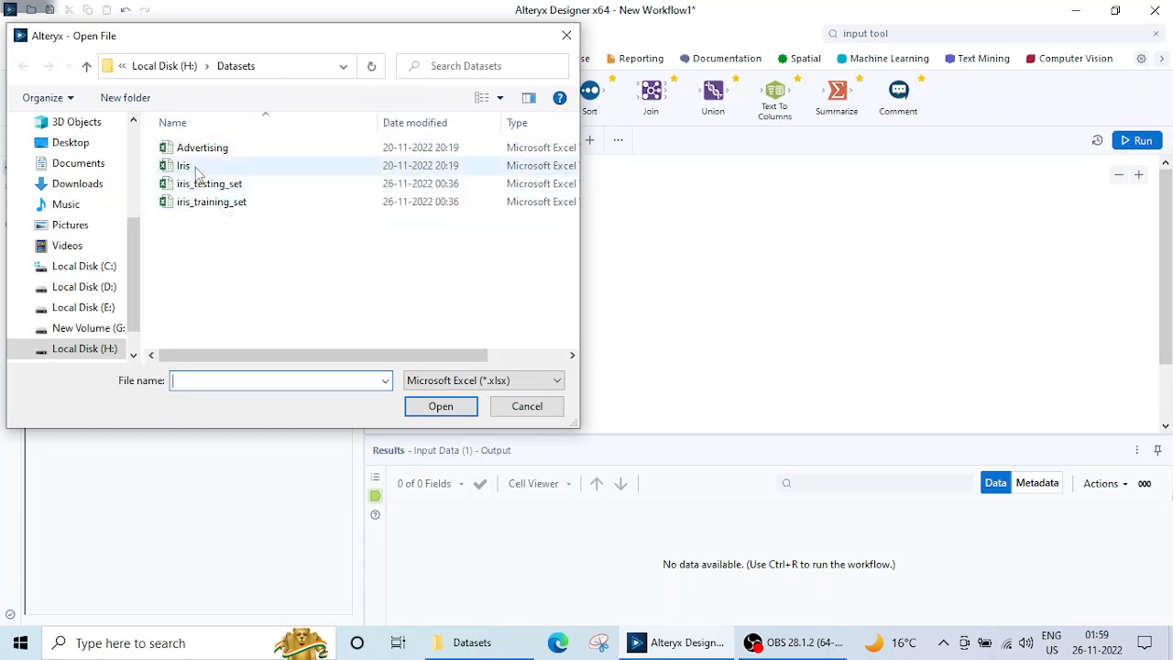
click(184, 166)
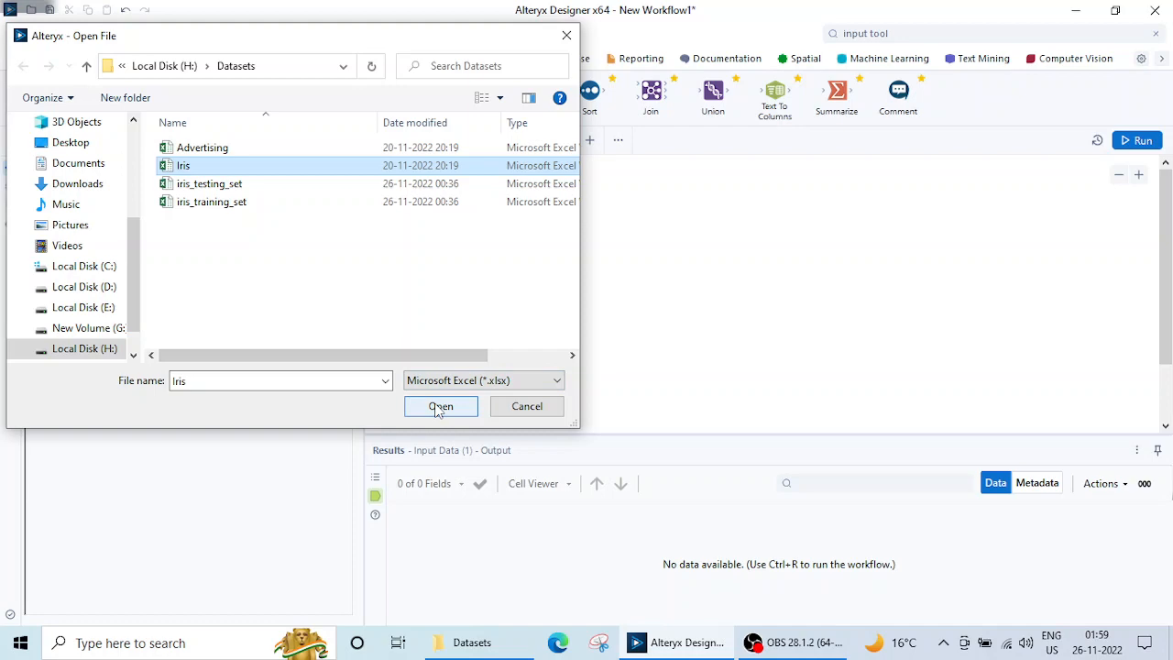
click(440, 406)
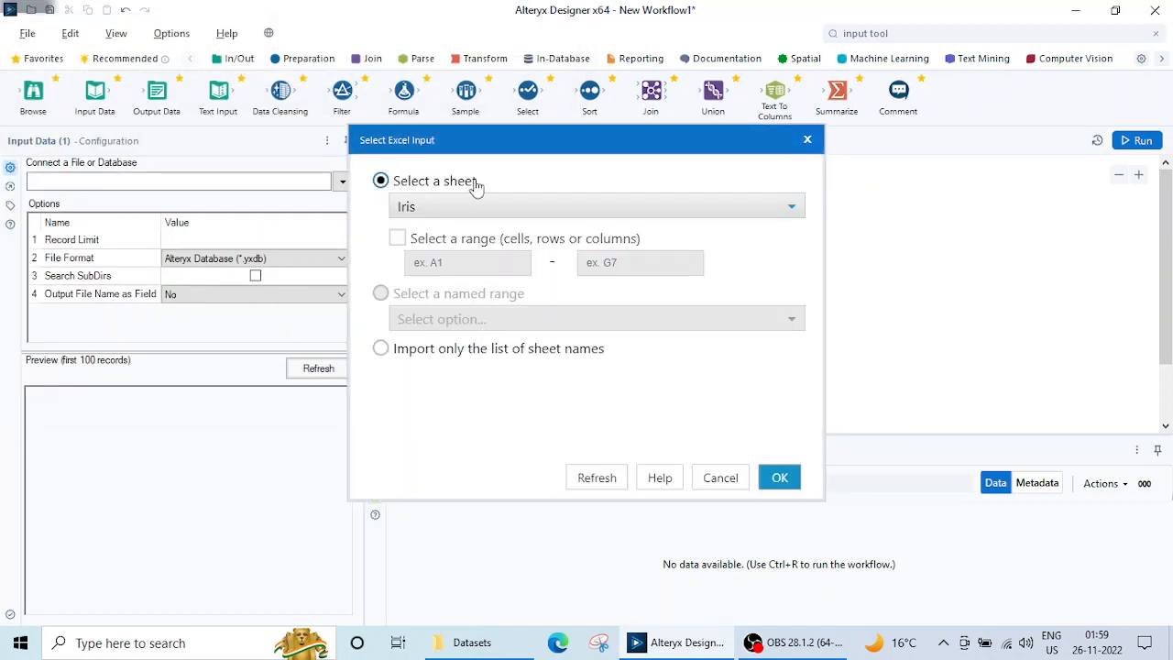
mouse_move(493, 198)
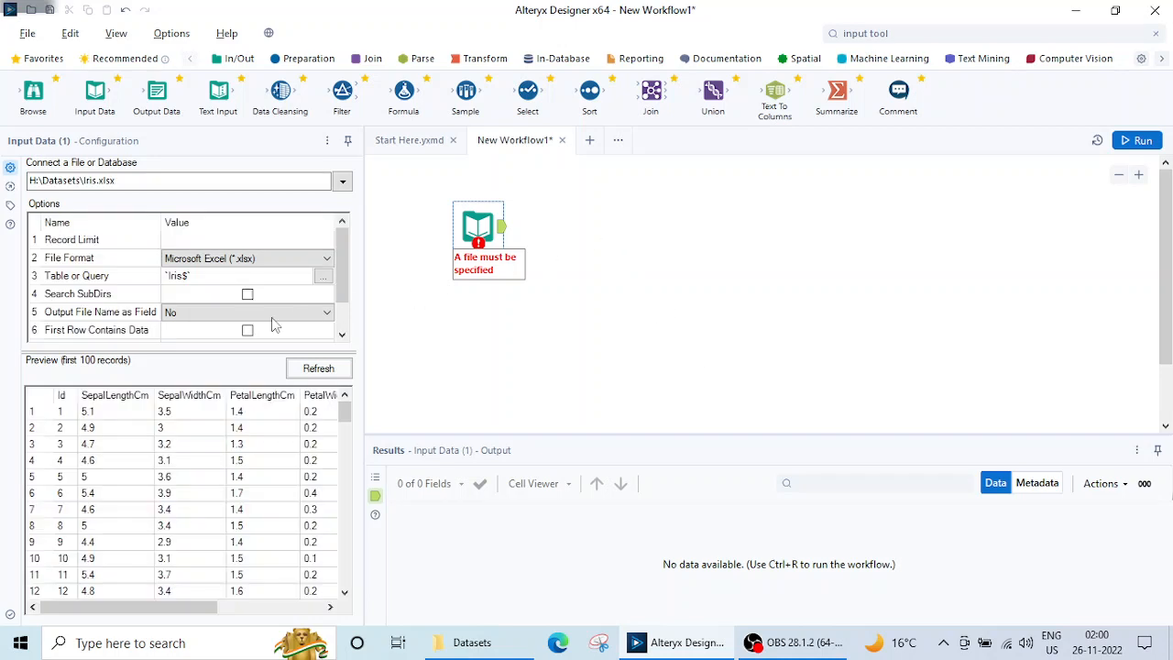
mouse_move(42, 374)
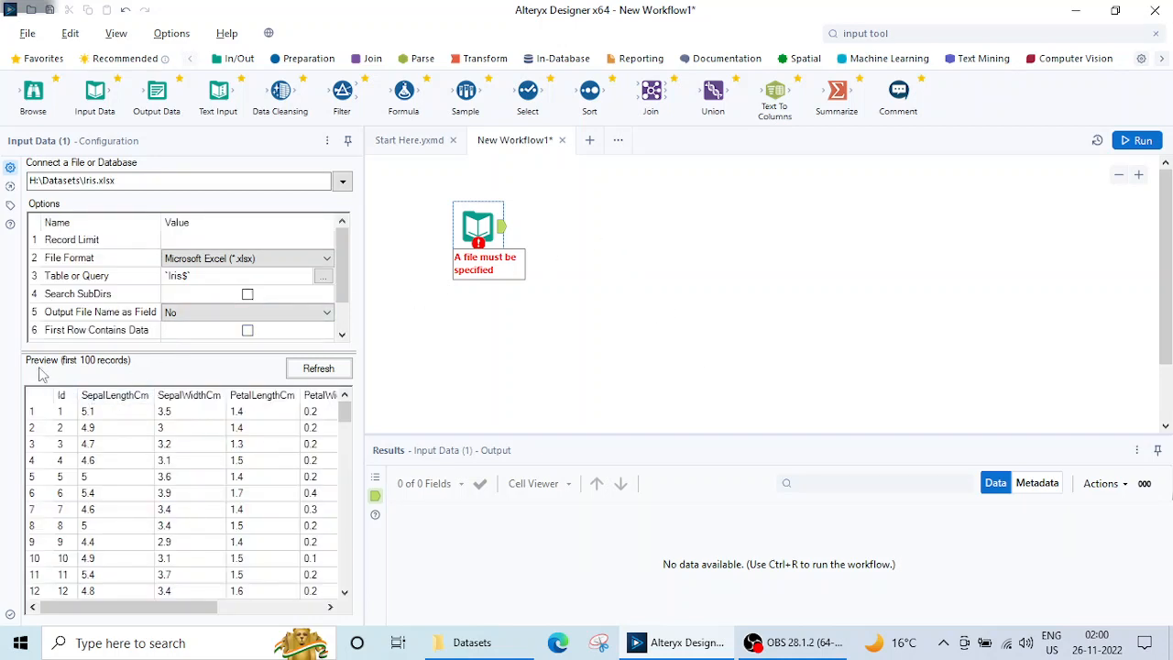
mouse_move(78, 366)
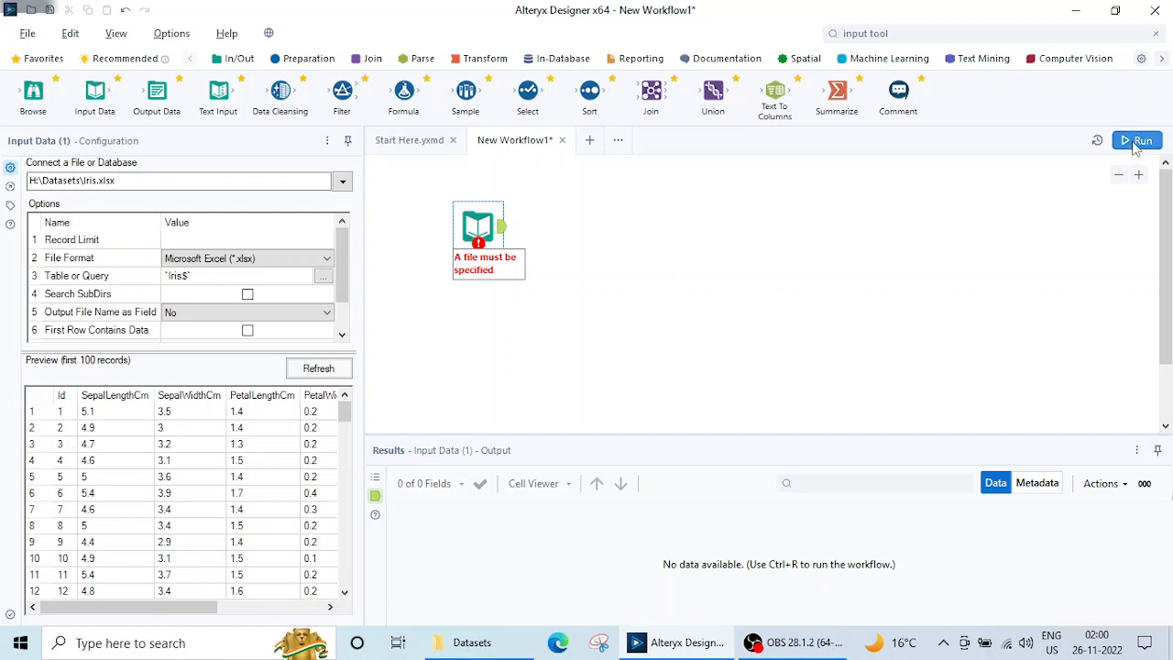
Step: Run the workflow reading Iris.xlsx Query=`Iris$`
click(1137, 140)
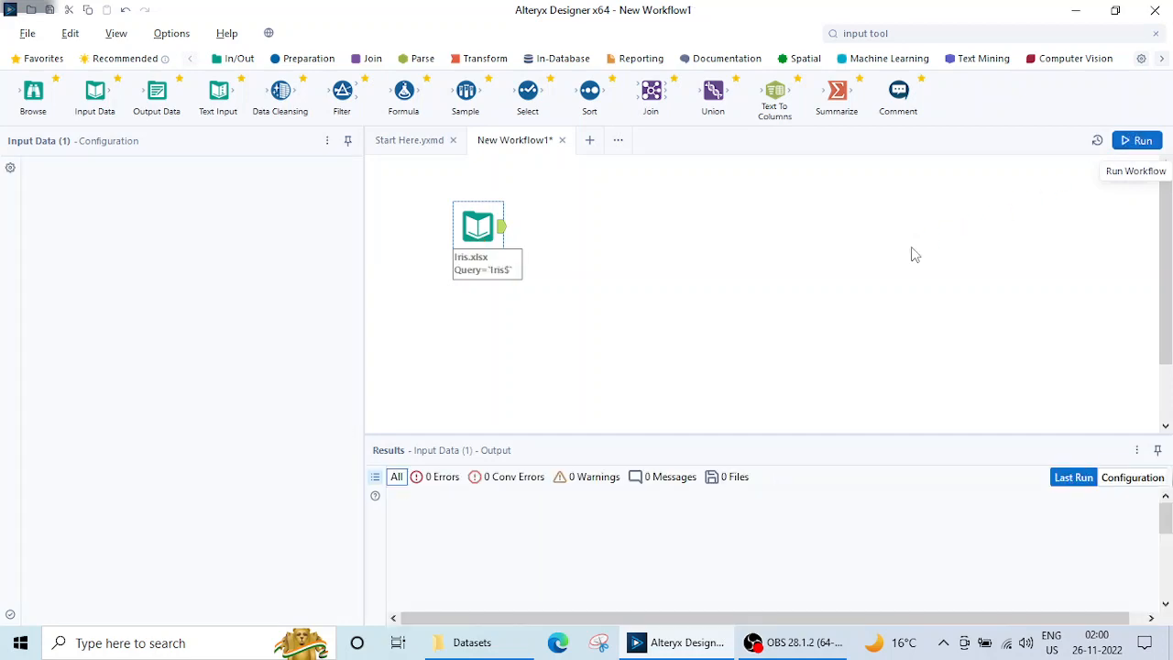
click(477, 226)
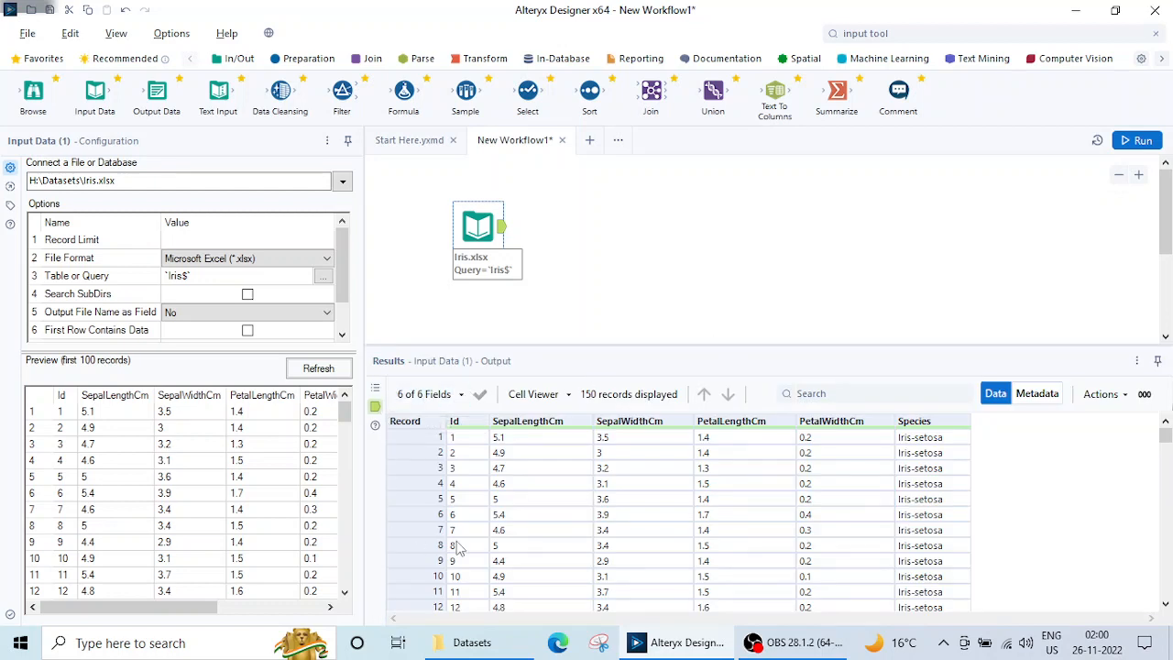
mouse_move(683, 530)
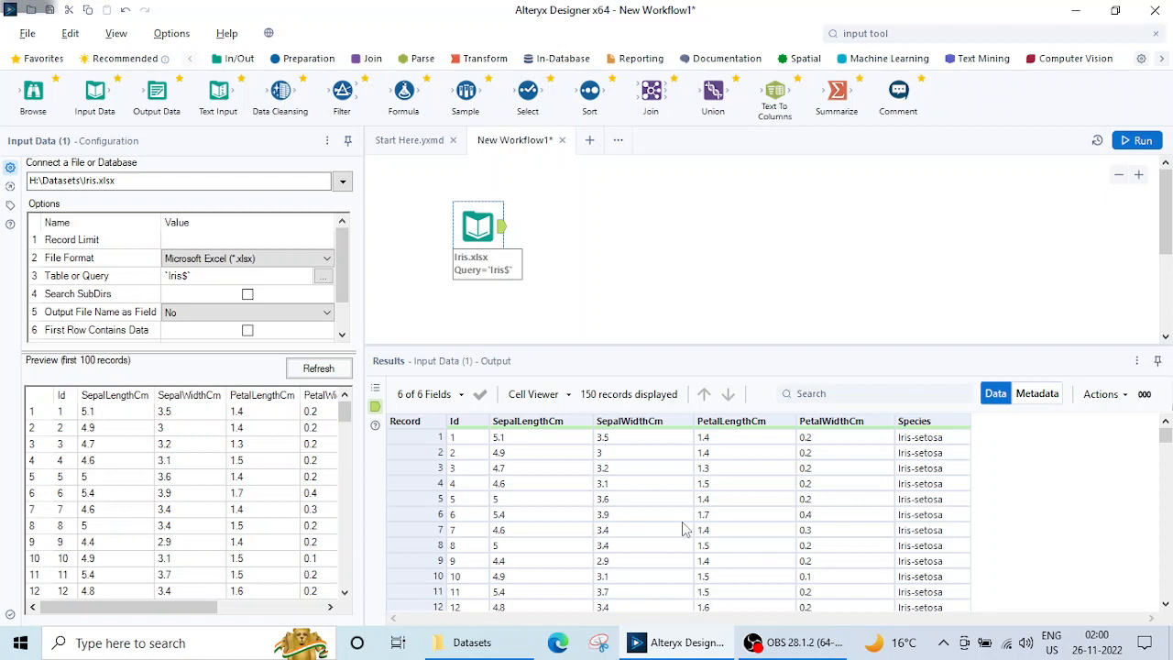
mouse_move(510, 613)
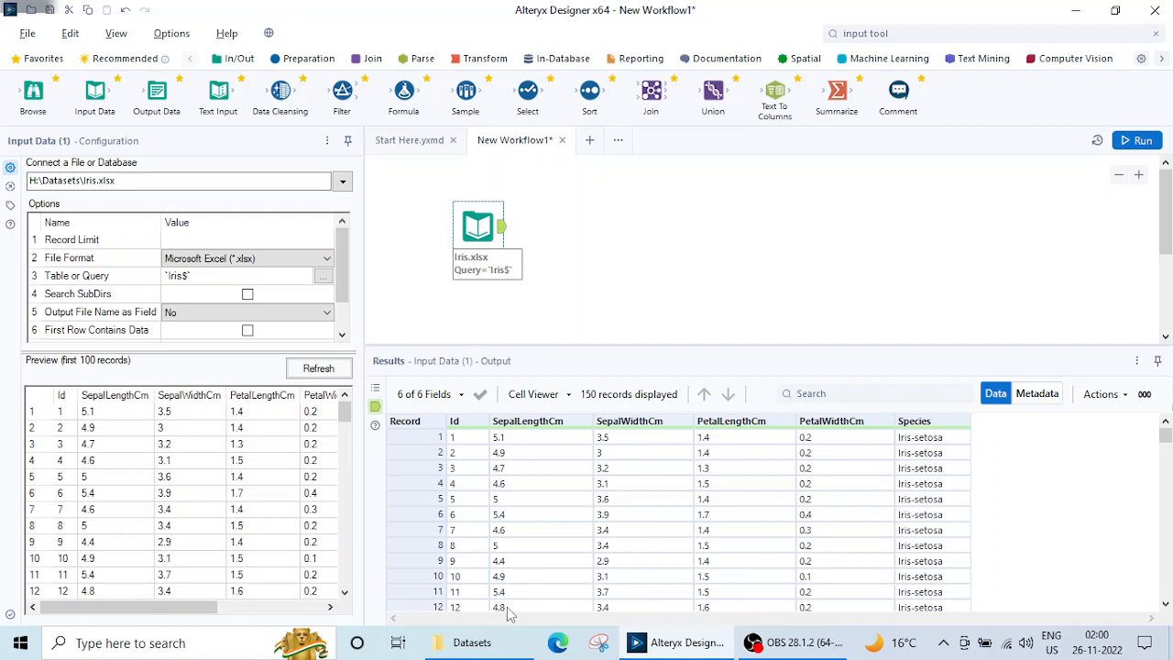
mouse_move(424, 394)
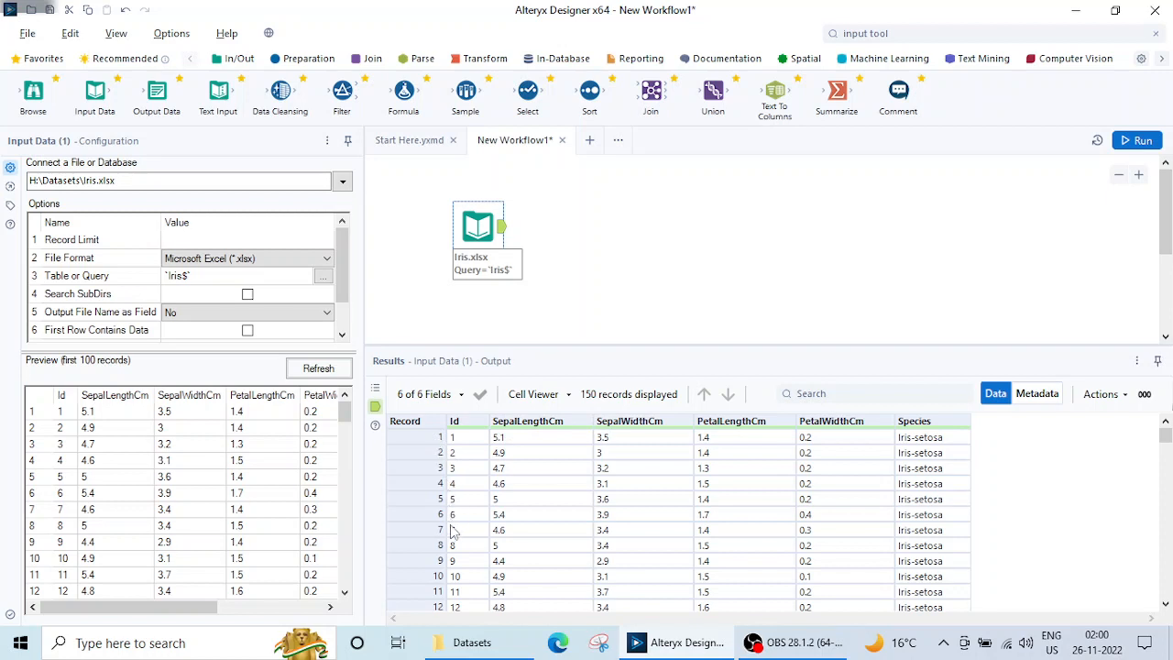
mouse_move(748, 473)
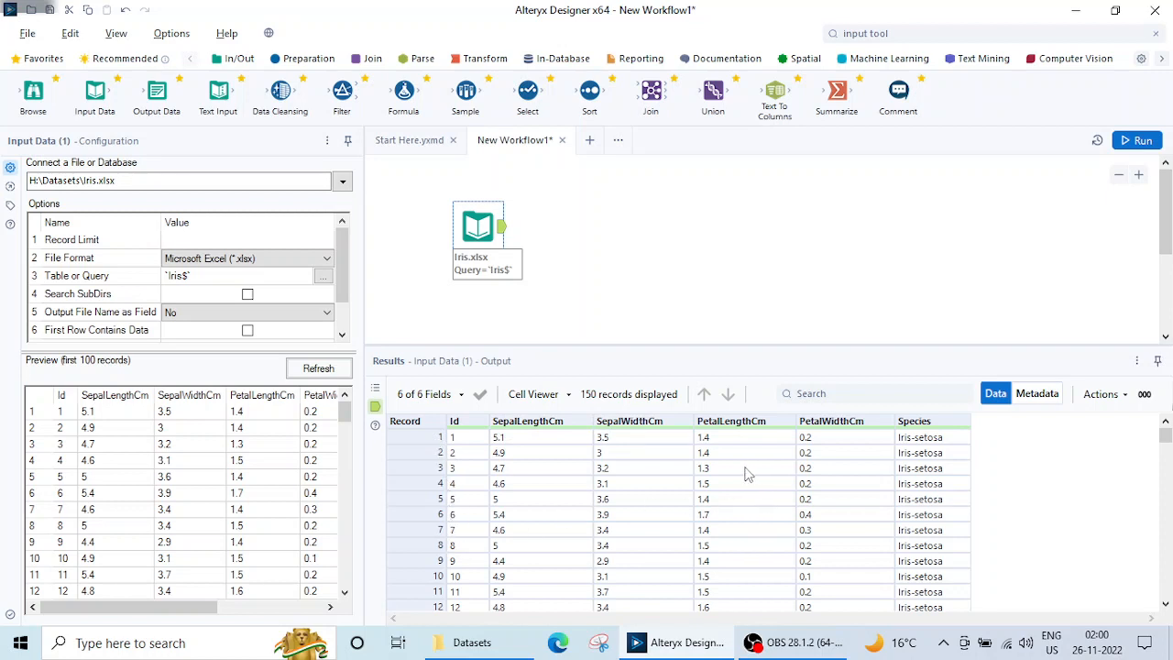
mouse_move(1037, 393)
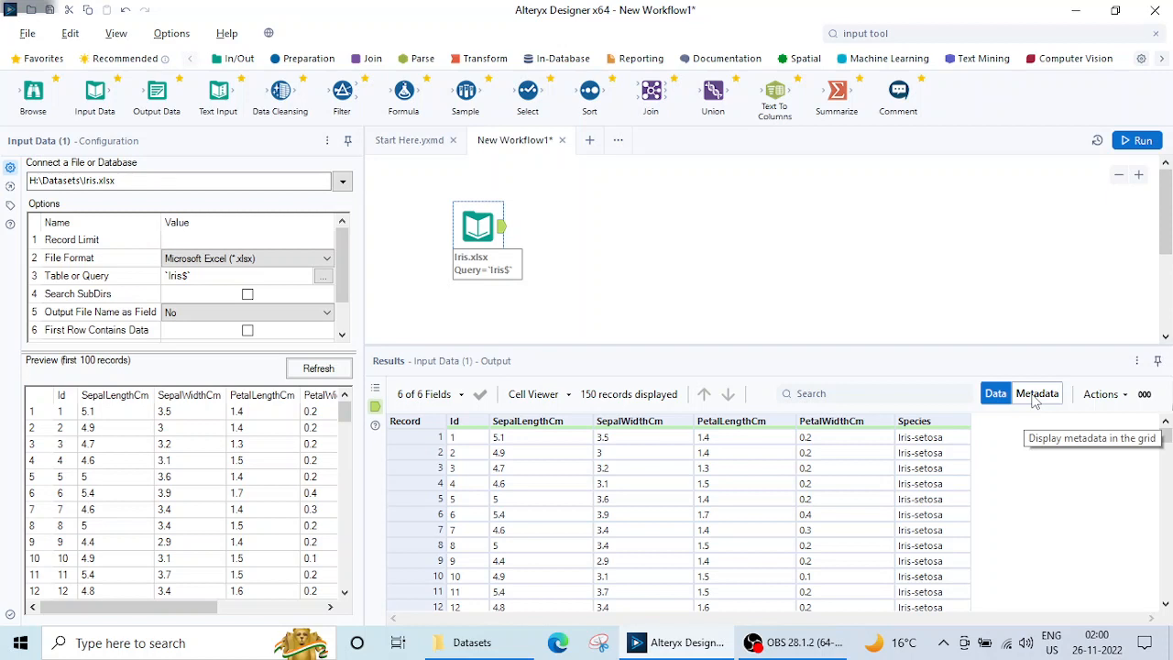
click(1037, 393)
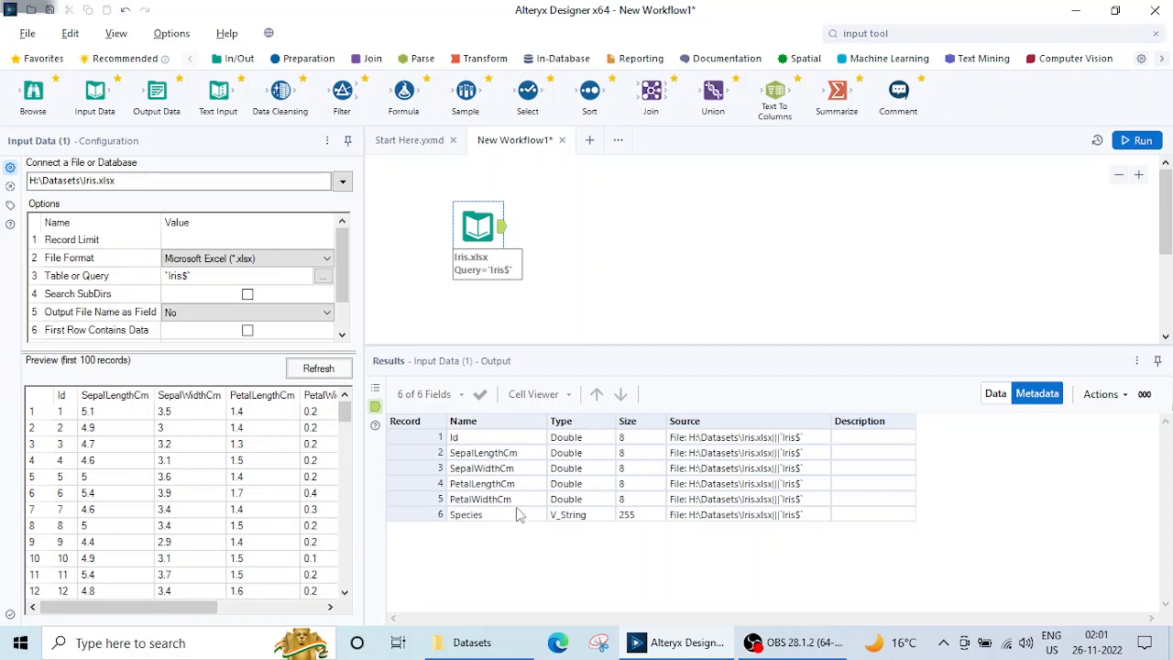
mouse_move(570, 437)
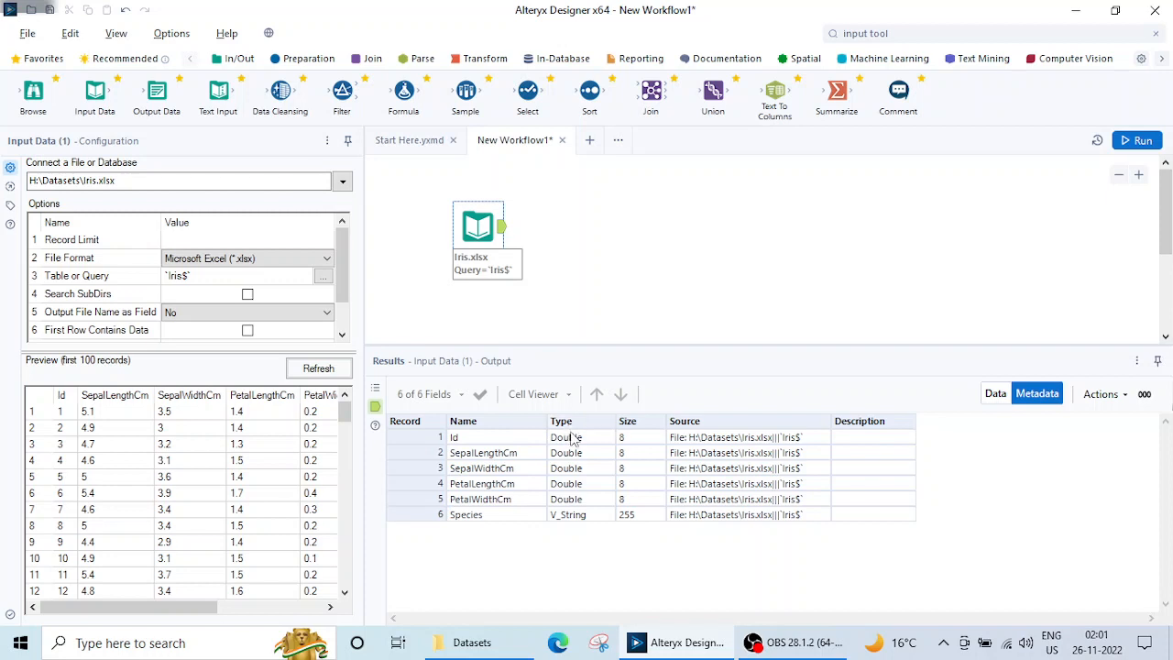
mouse_move(575, 513)
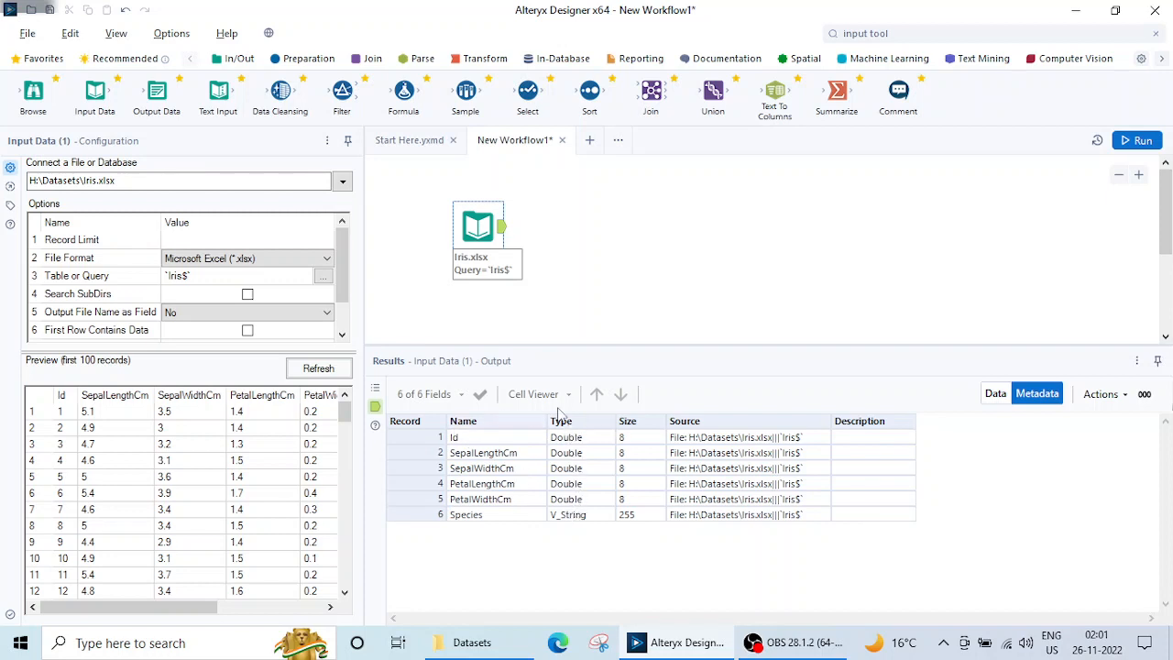
mouse_move(615, 446)
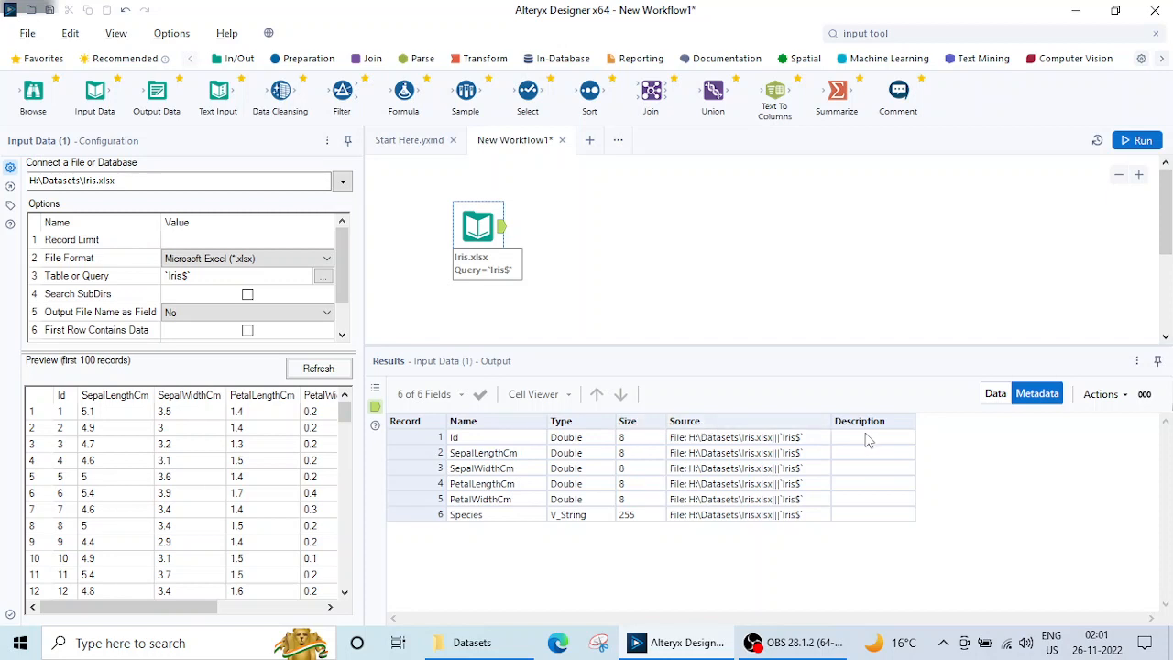
click(995, 393)
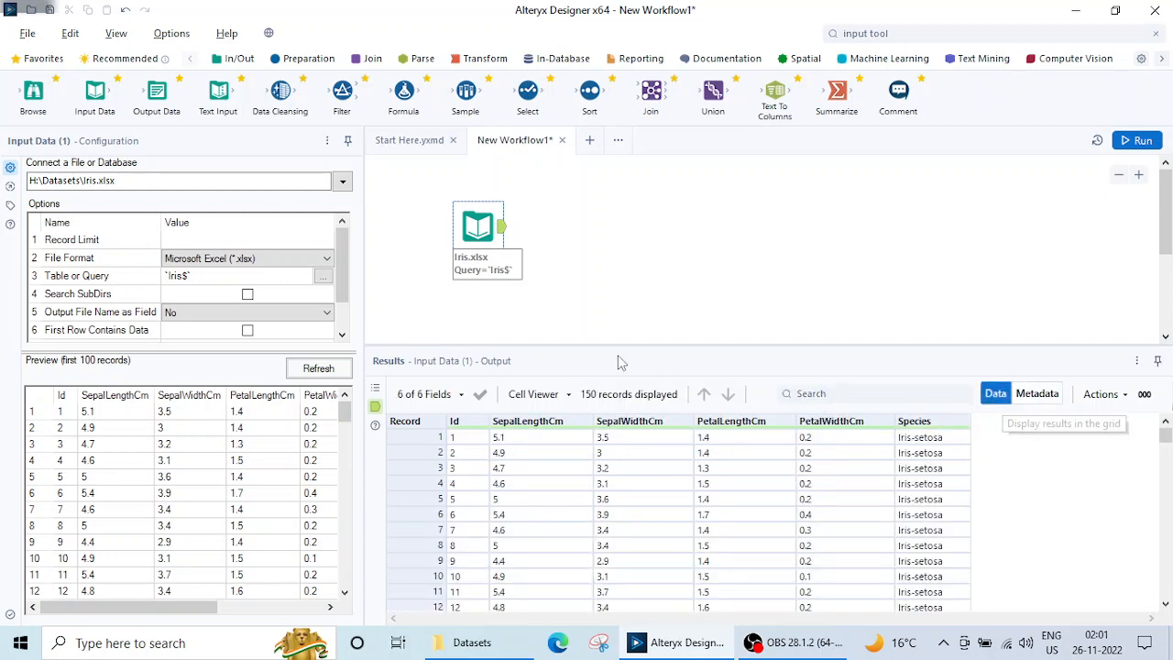
mouse_move(630, 302)
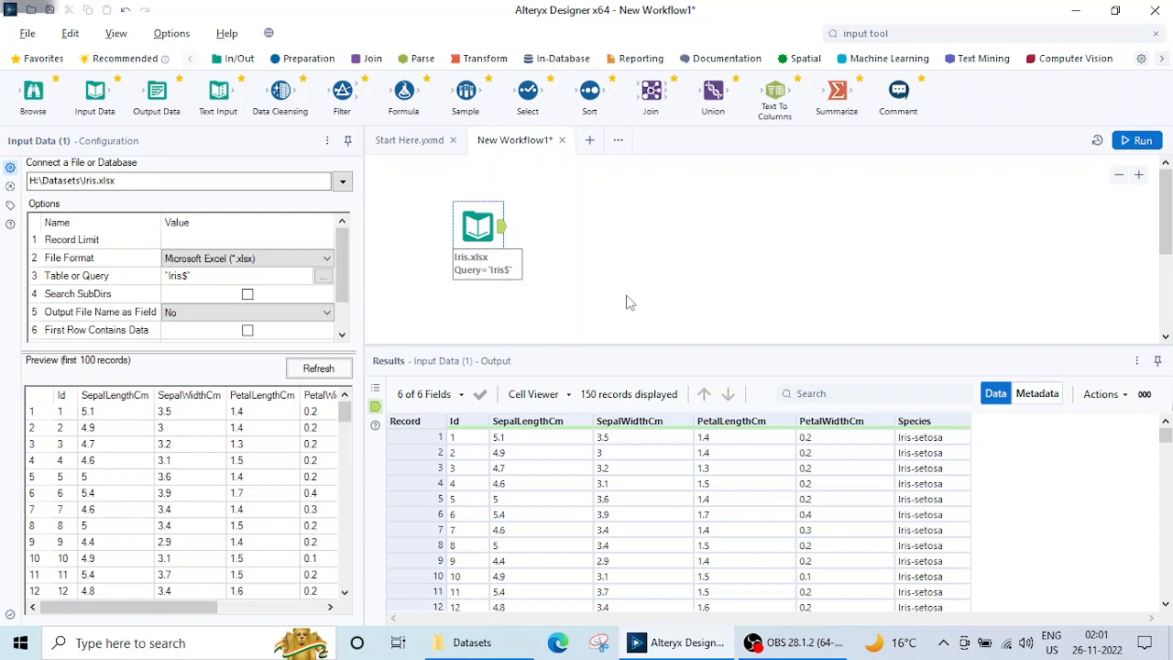
mouse_move(286, 303)
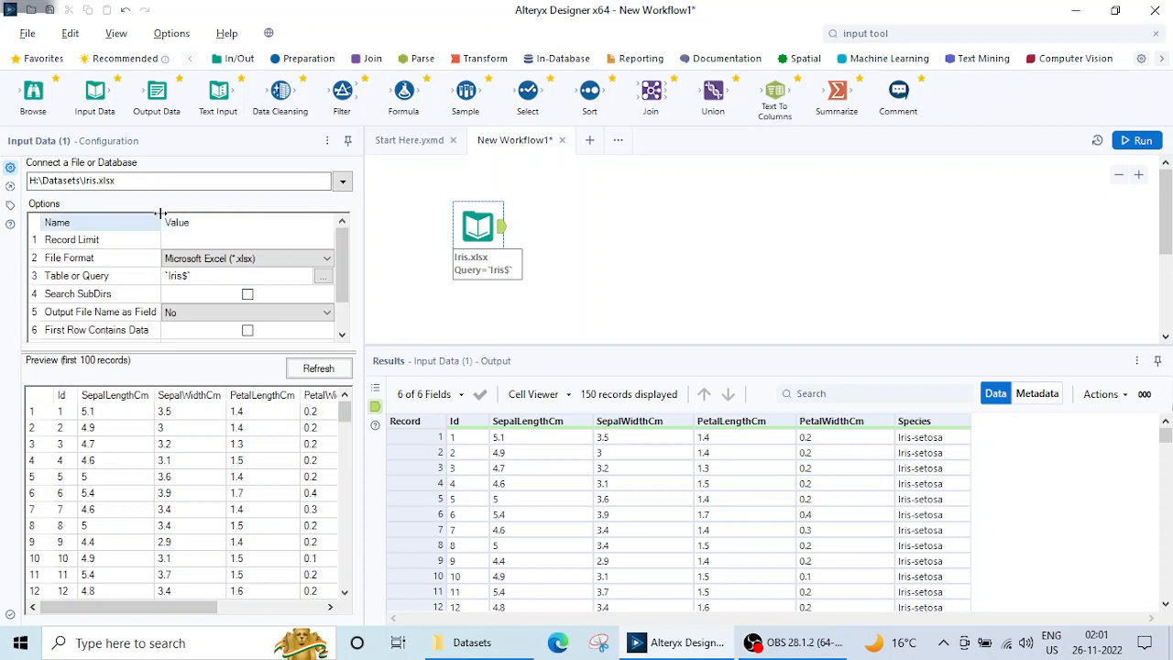
mouse_move(236, 160)
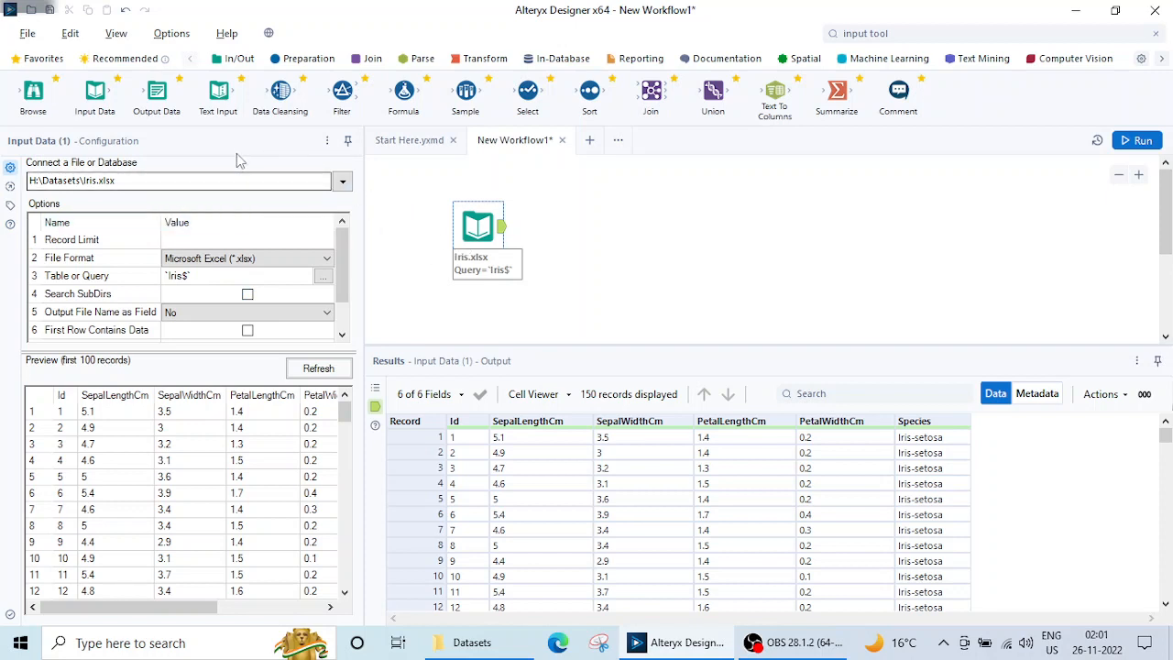
mouse_move(94, 96)
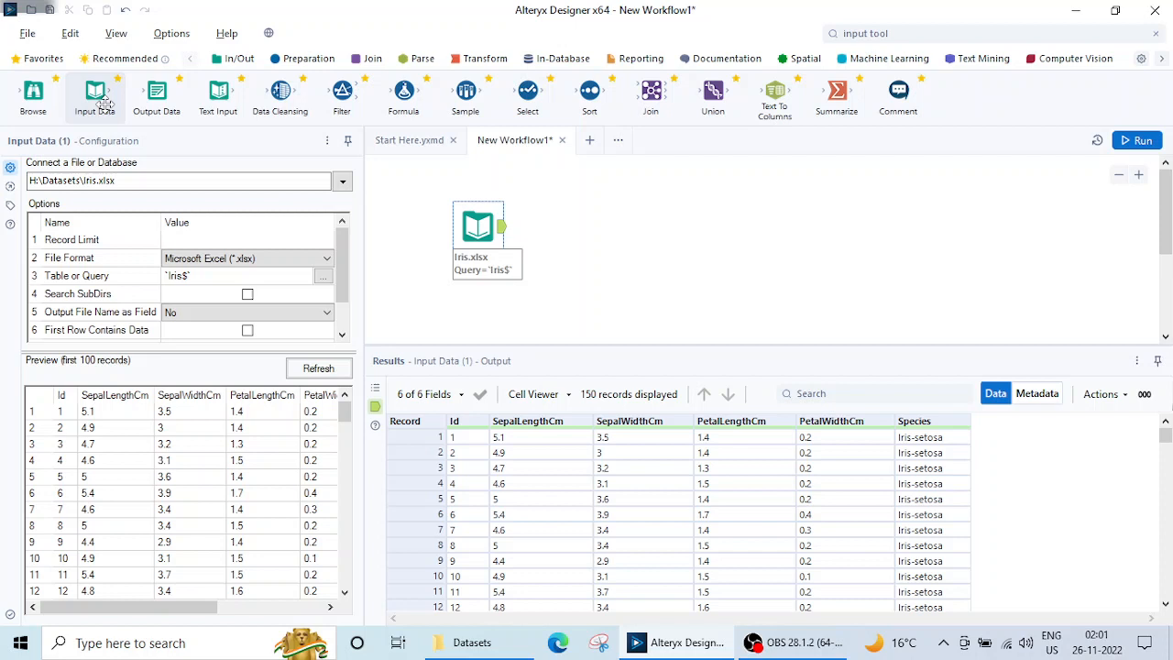
mouse_move(656, 246)
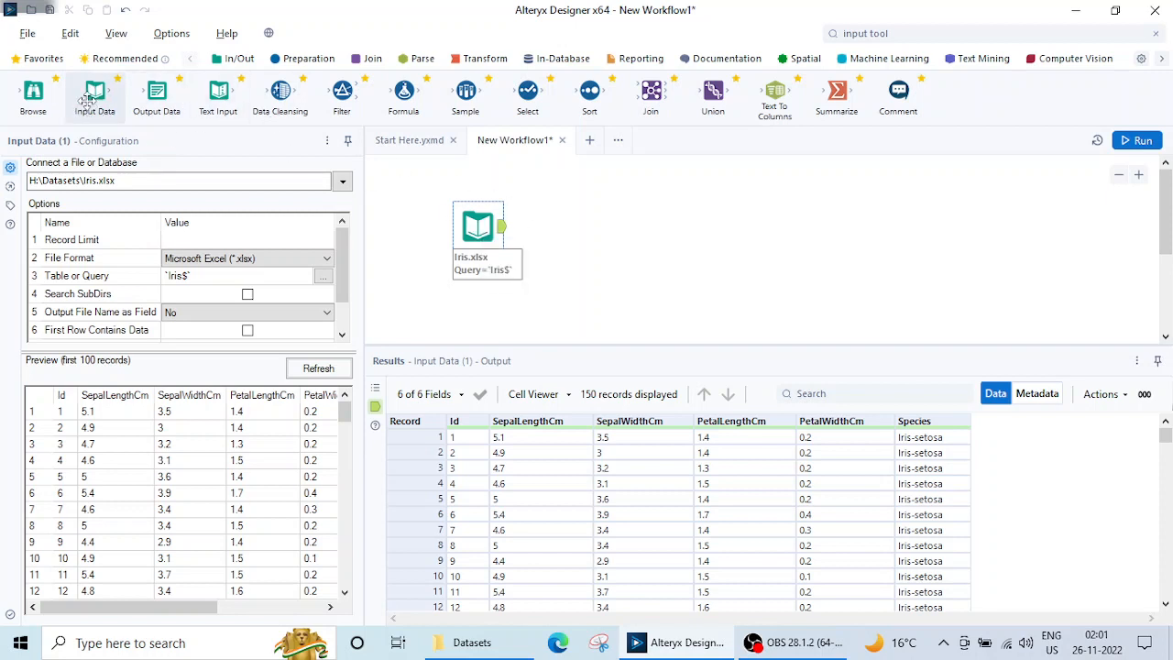
mouse_move(694, 192)
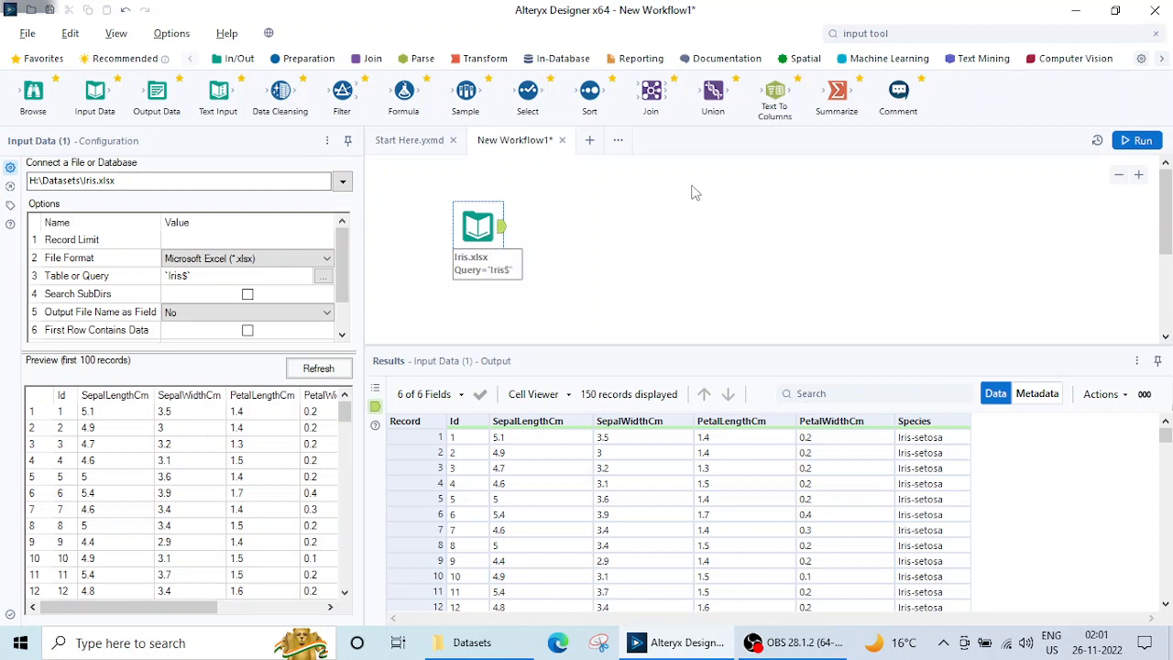
Step: View the canvas context menu, then rerun the workflow to read 150 Iris records
right_click(695, 192)
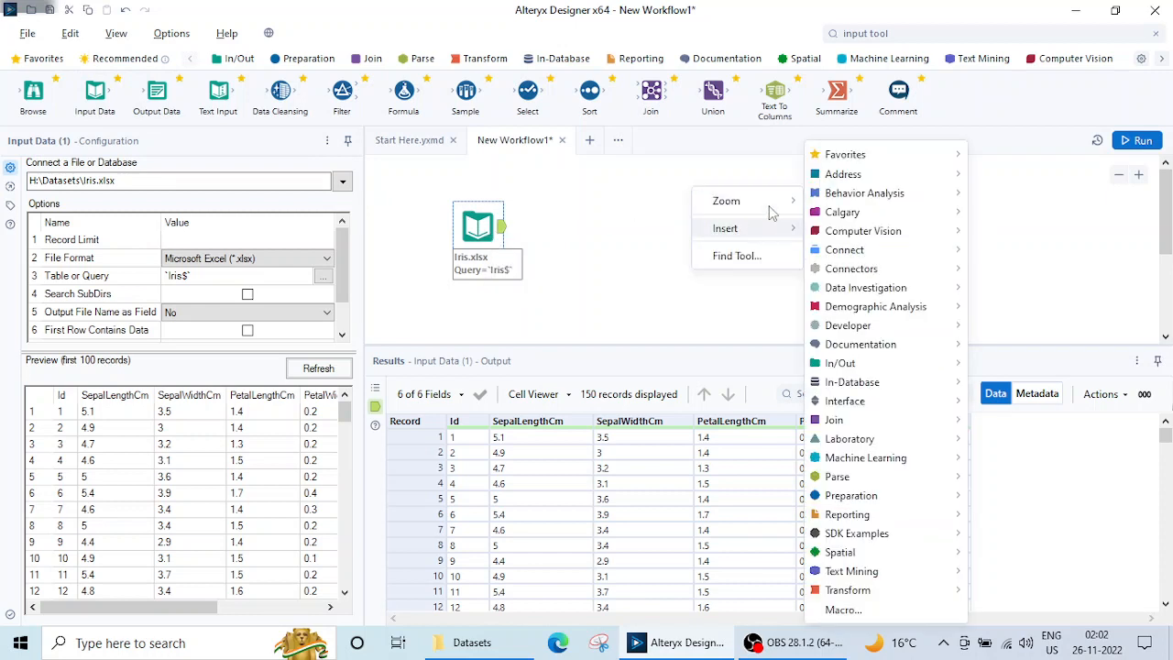
mouse_move(726, 201)
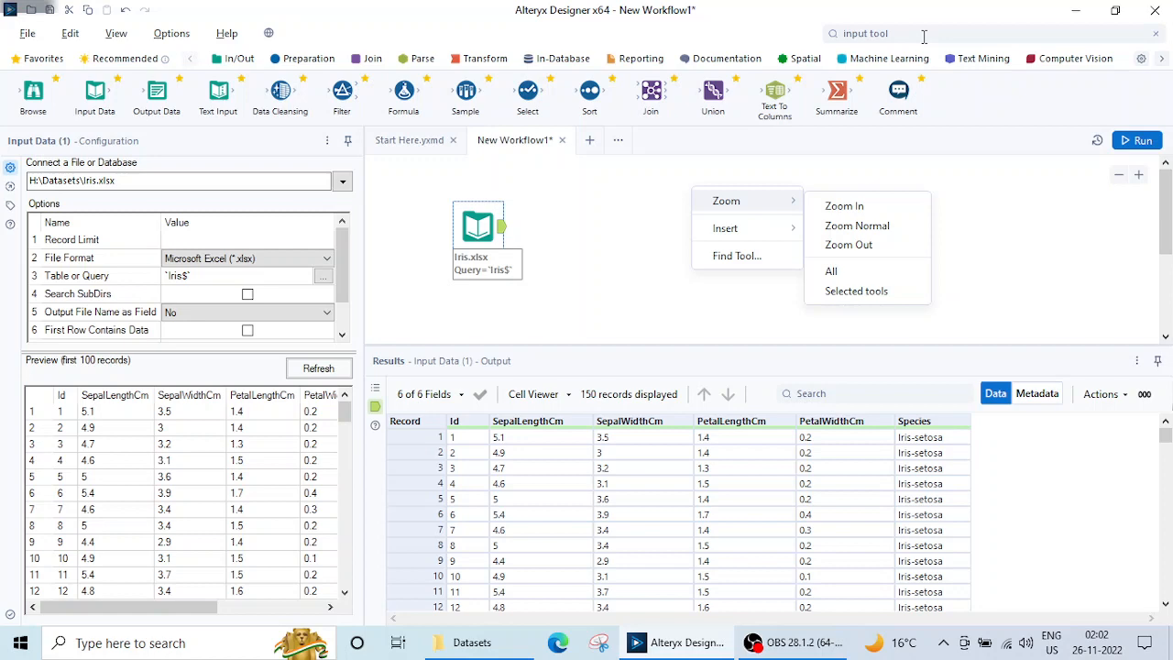
mouse_move(896, 55)
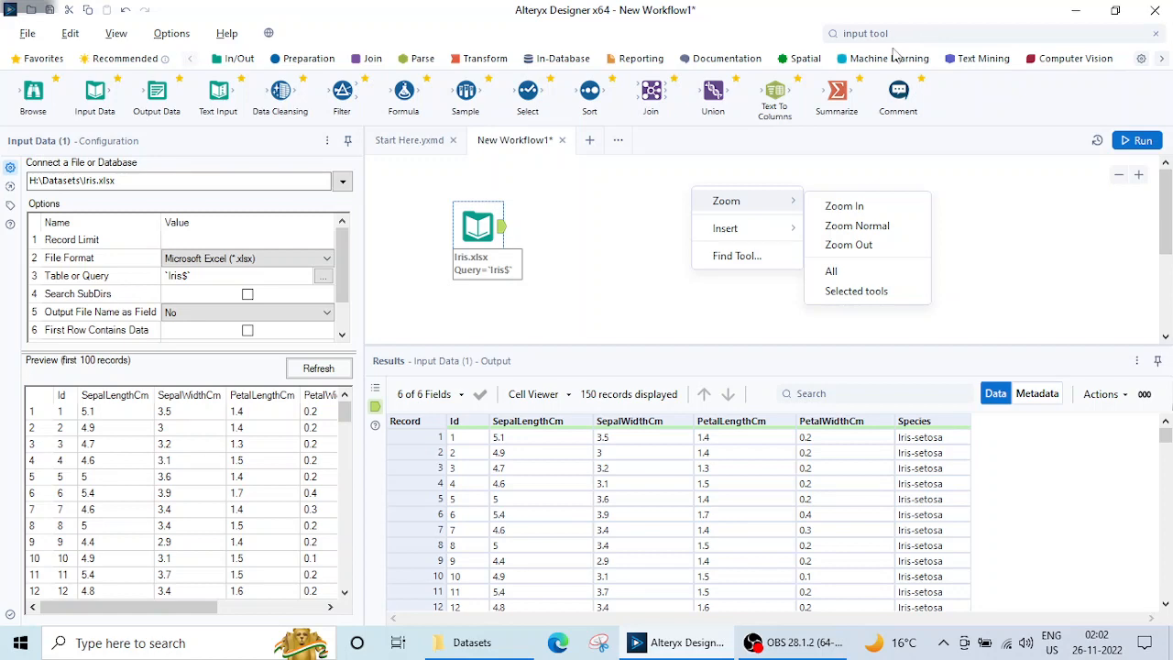
click(1142, 140)
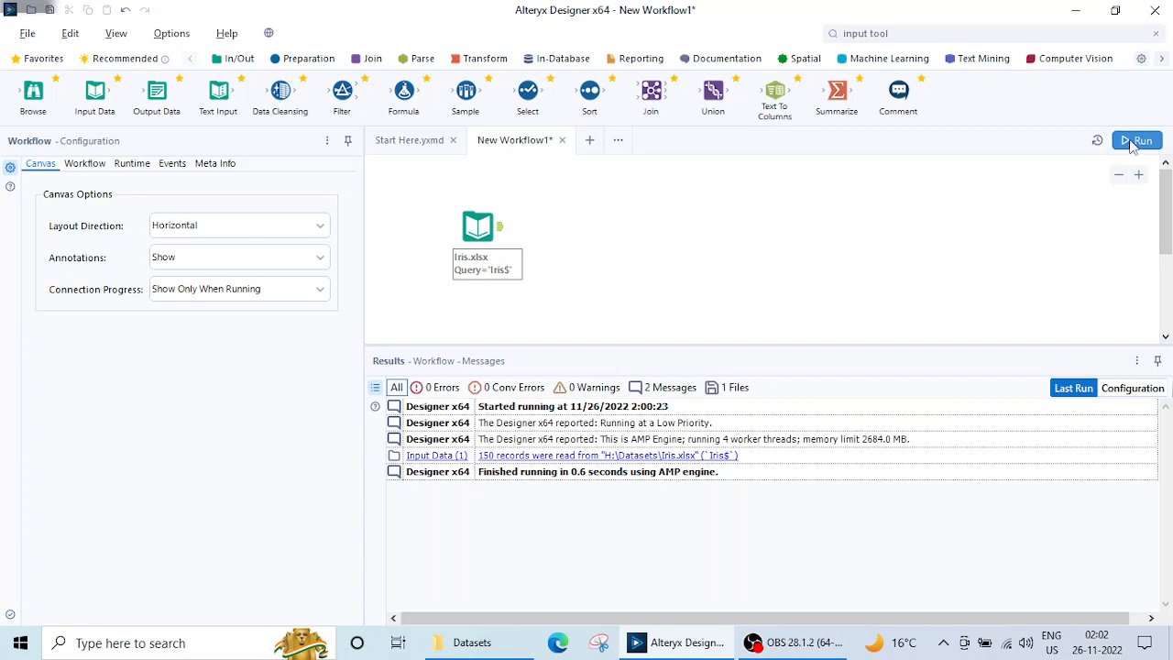
mouse_move(485, 188)
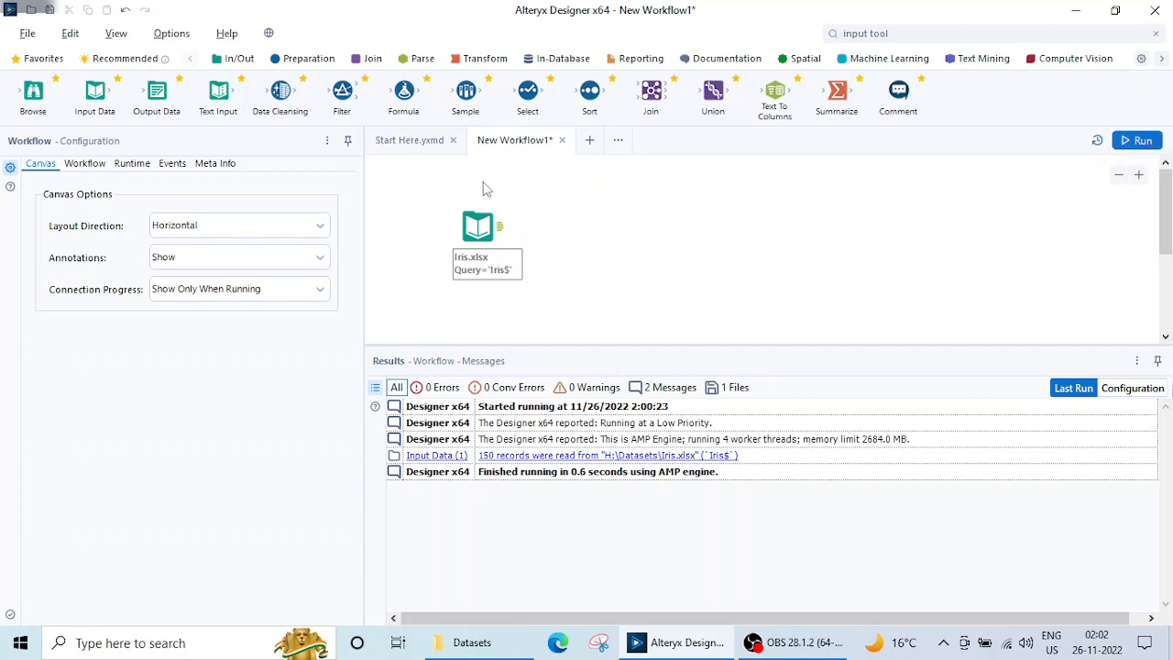
mouse_move(713, 525)
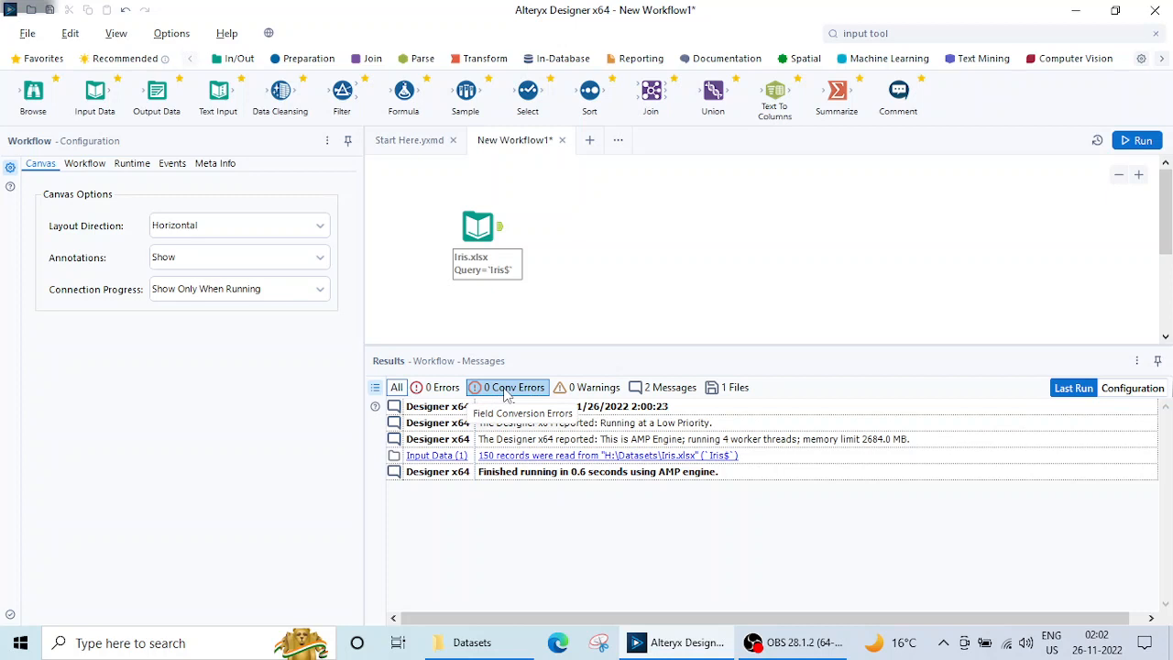
click(664, 387)
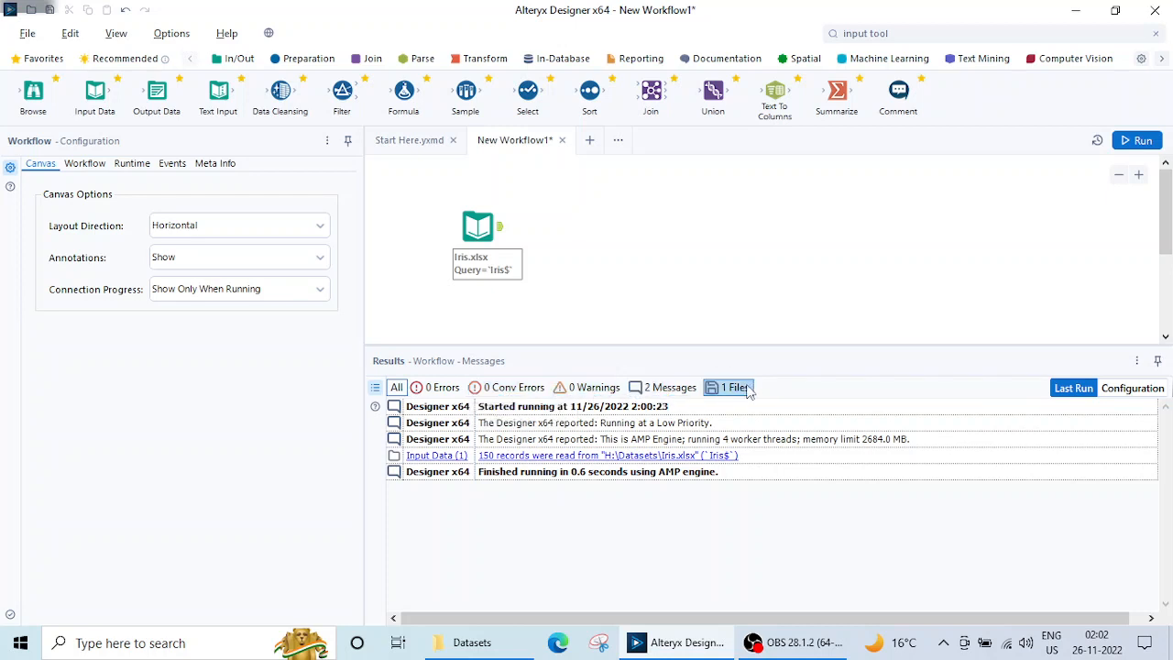
click(438, 387)
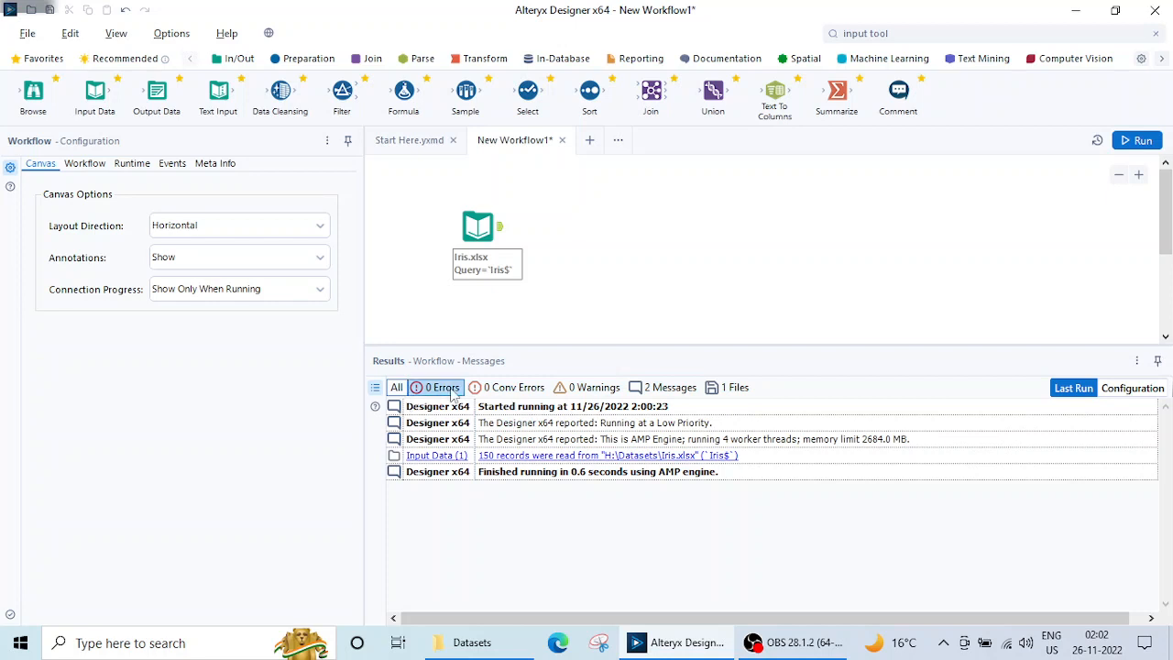
mouse_move(453, 394)
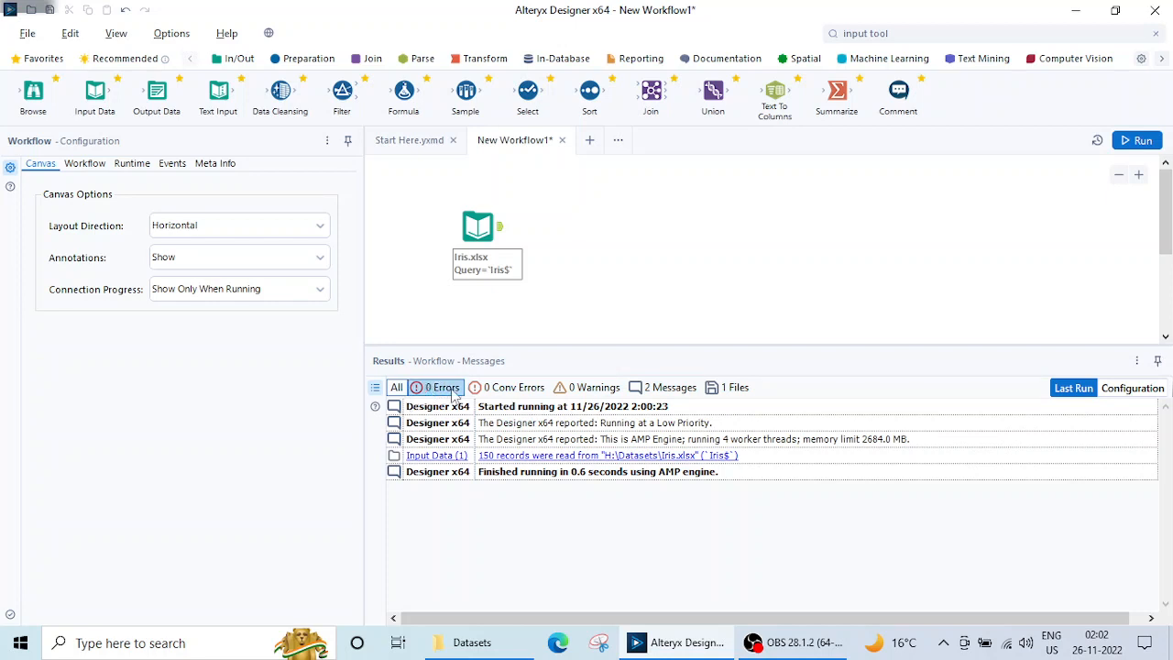